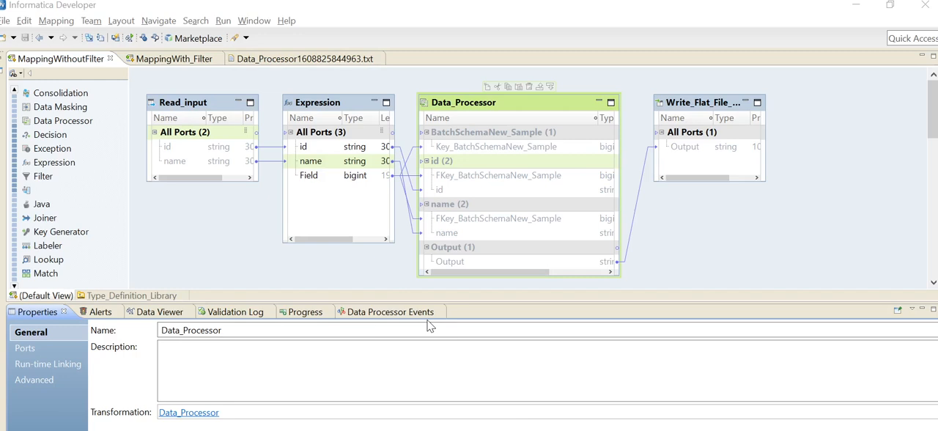
mouse_move(428, 213)
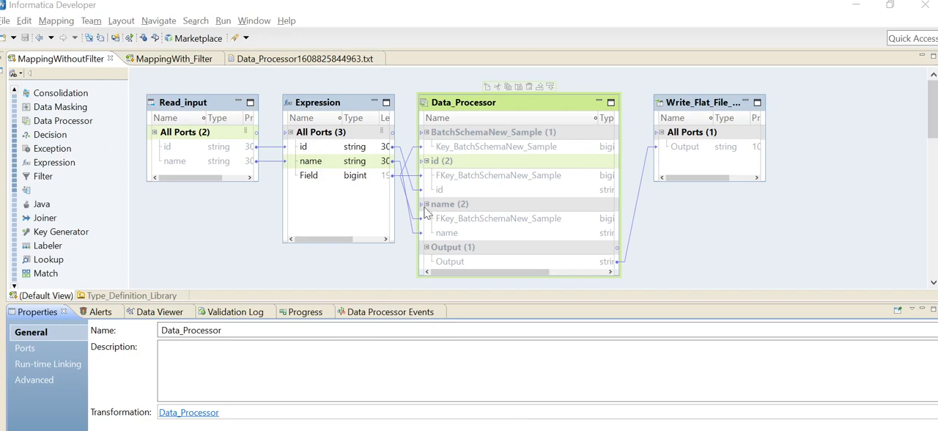
mouse_move(466, 119)
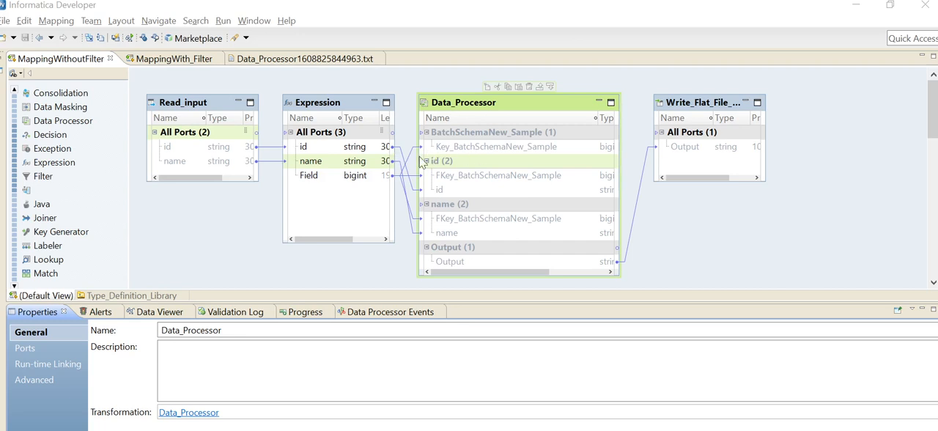
mouse_move(191, 140)
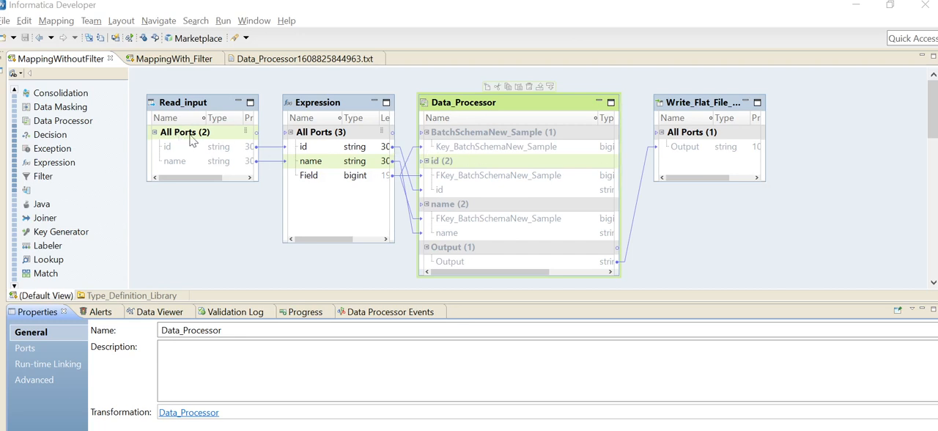
mouse_move(190, 145)
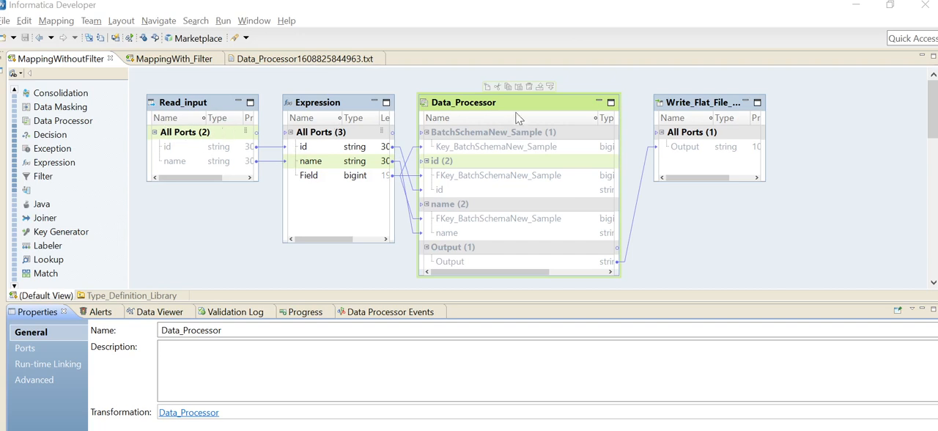
mouse_move(350, 132)
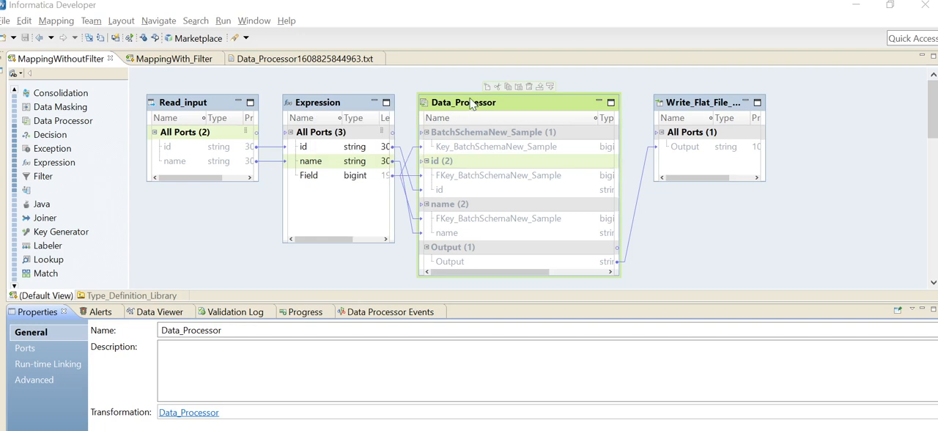
mouse_move(557, 121)
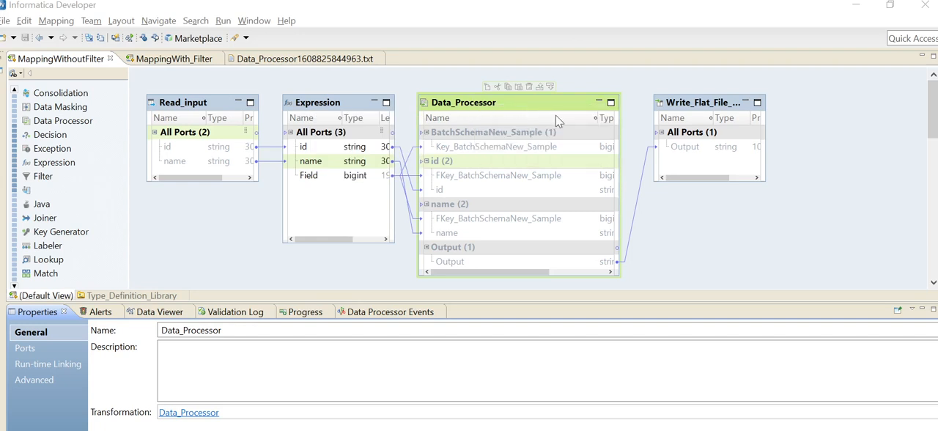
mouse_move(326, 132)
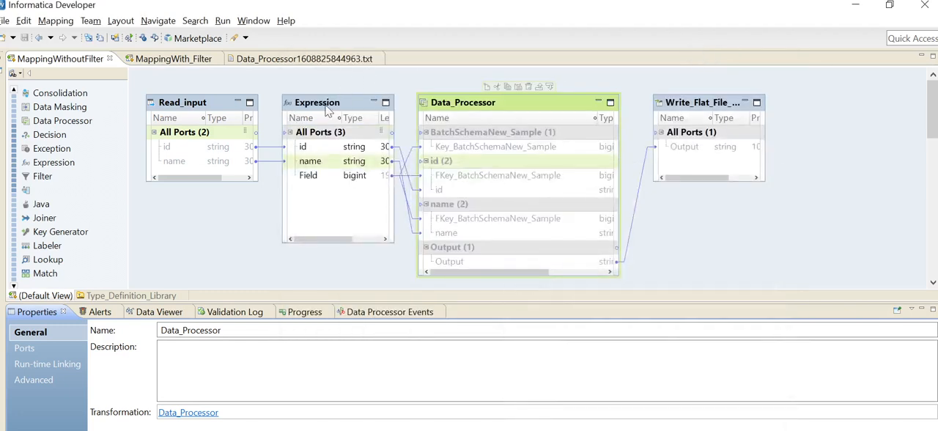
Select the Expression's Field port and view its ports to confirm the expression is 12
click(318, 101)
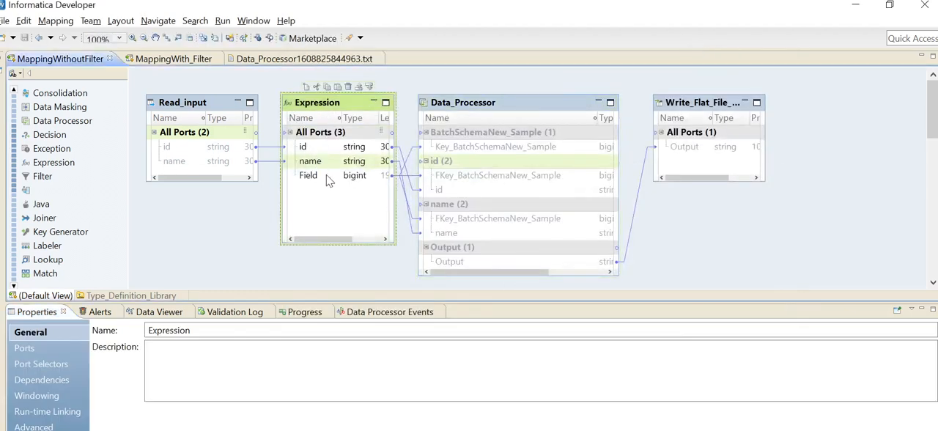
click(308, 175)
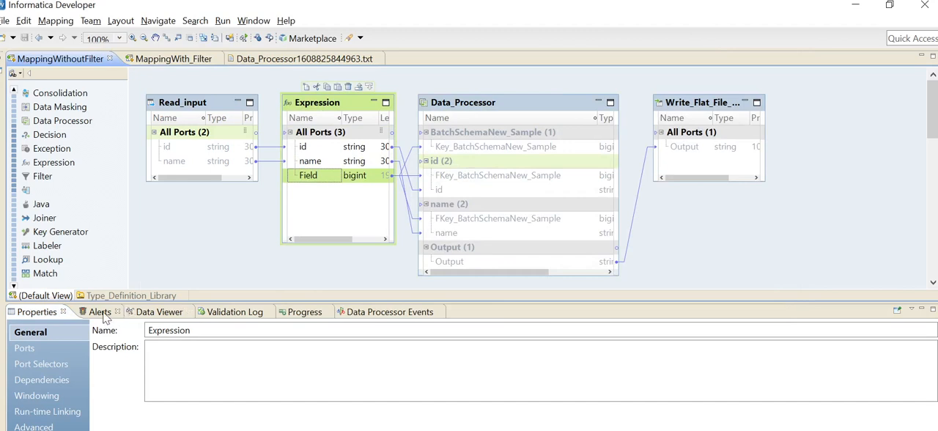
click(24, 348)
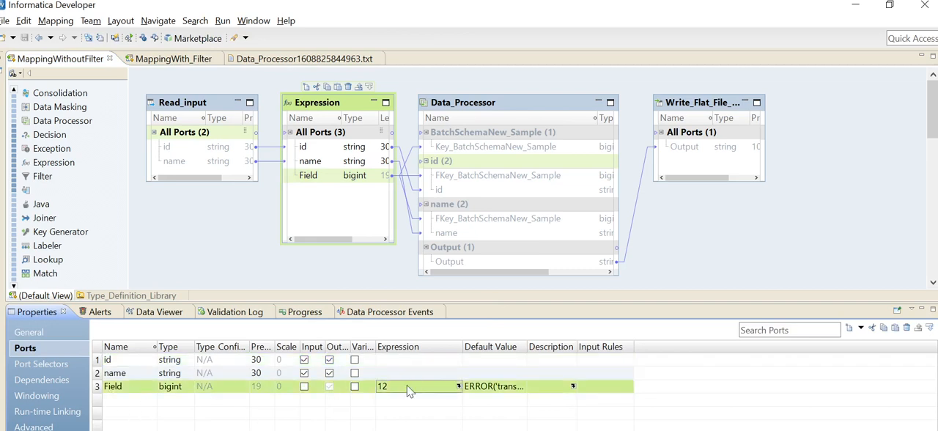
mouse_move(380, 202)
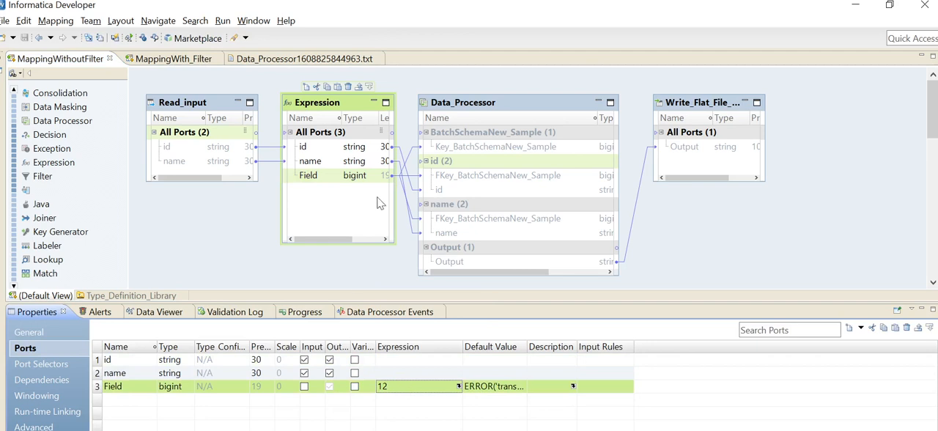
mouse_move(553, 203)
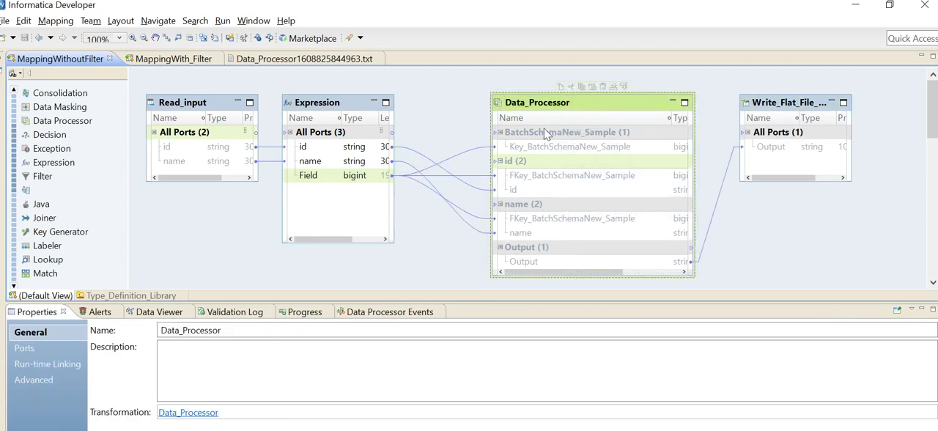
Inspect the Data_Processor key ports of the BatchSchemaNew_Sample and name groups, tracing what feeds them
click(572, 147)
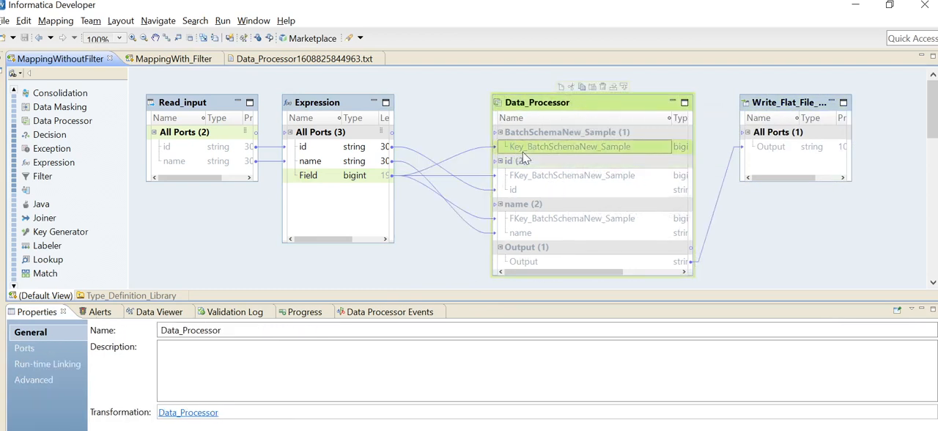
click(576, 218)
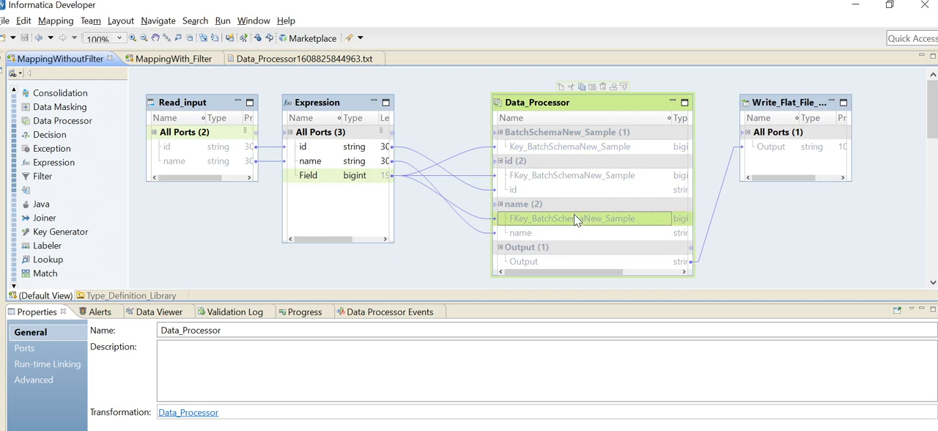
mouse_move(693, 271)
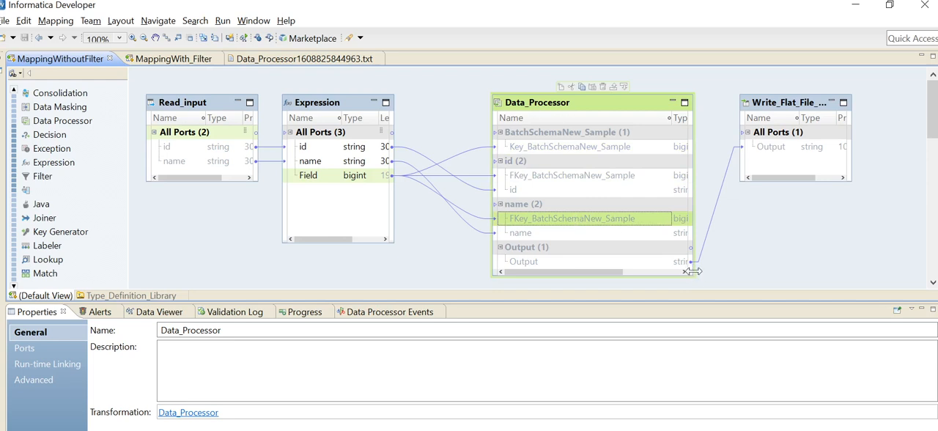
mouse_move(555, 196)
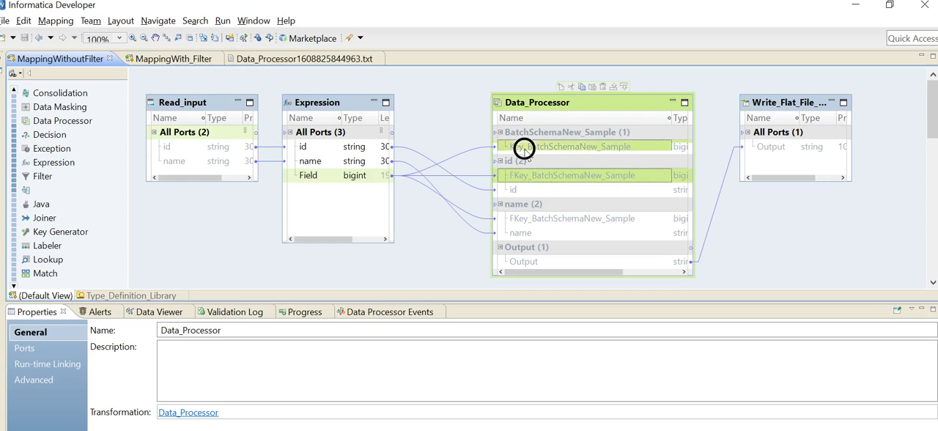
click(571, 218)
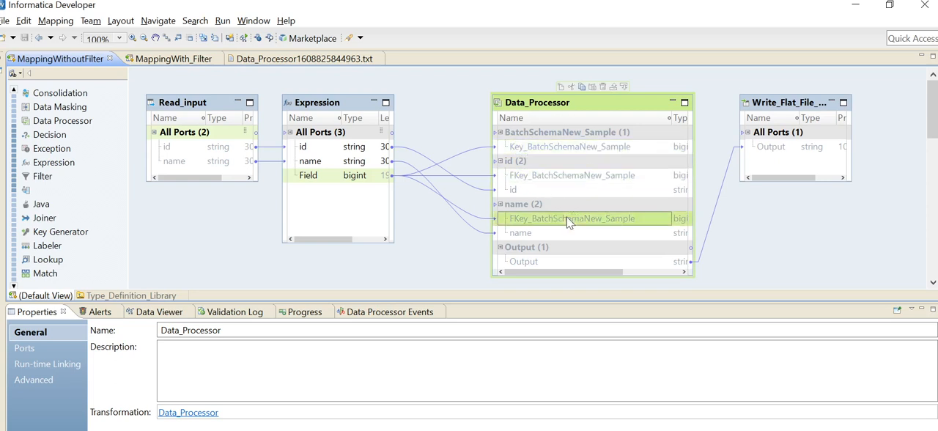
mouse_move(594, 189)
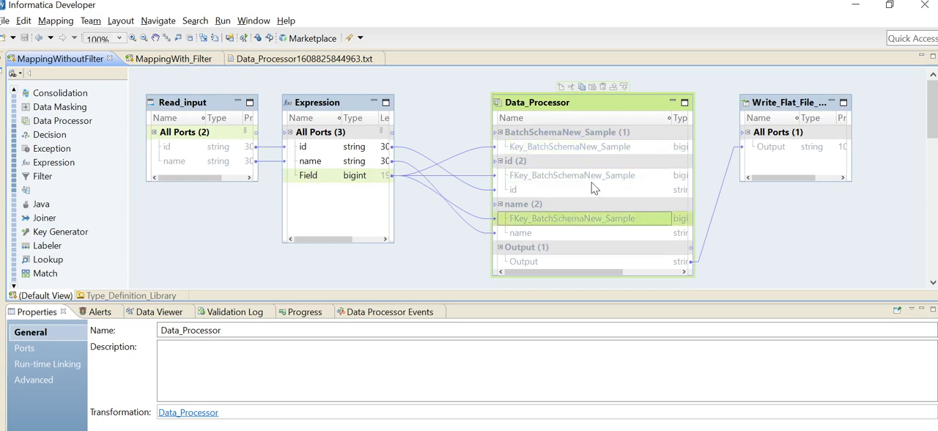
mouse_move(603, 156)
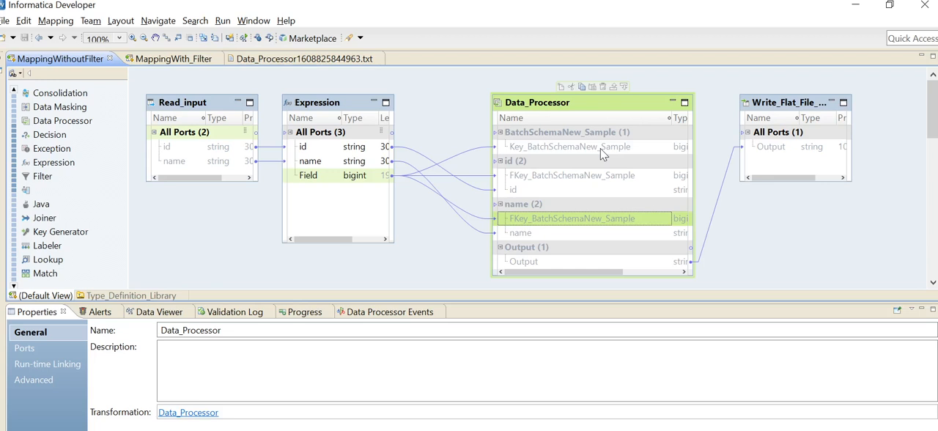
mouse_move(803, 94)
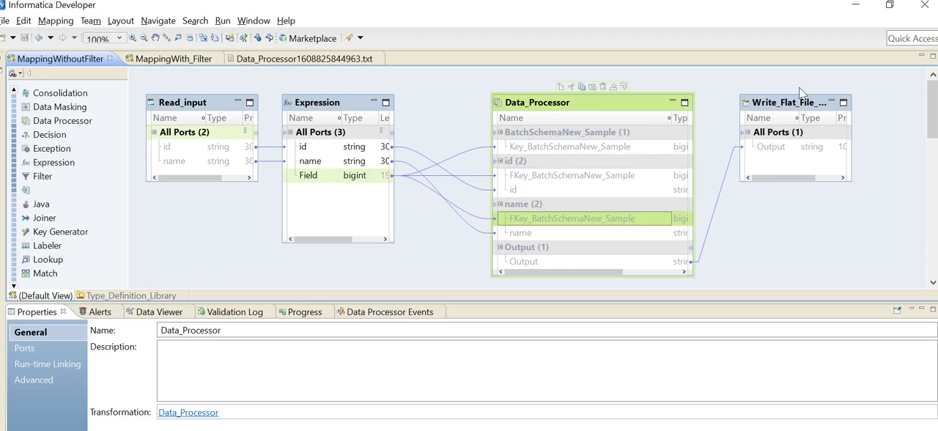
mouse_move(884, 80)
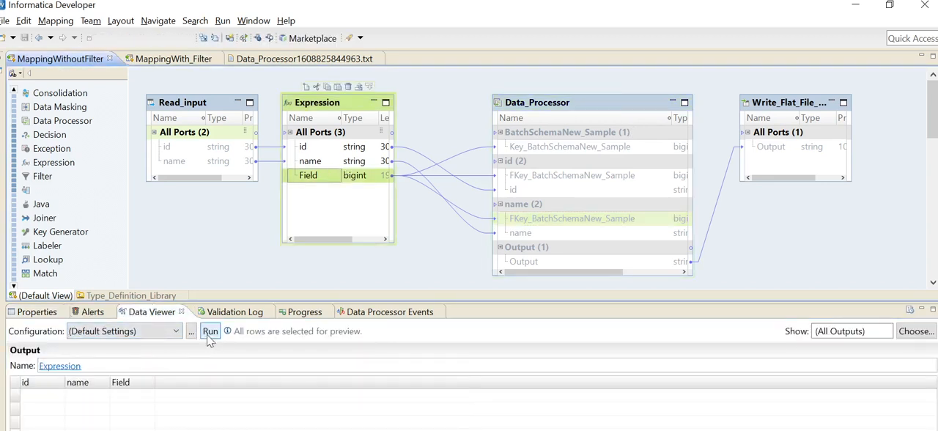
Run the Expression data preview, producing three rows with Field value 12
click(211, 331)
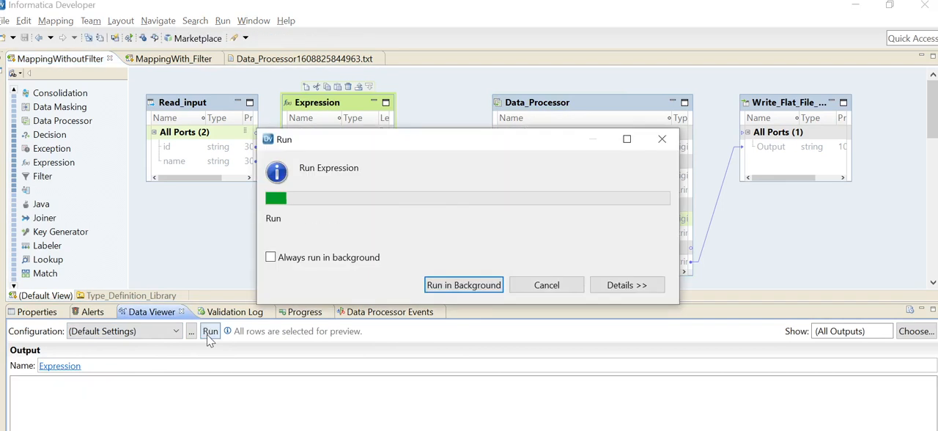
click(210, 331)
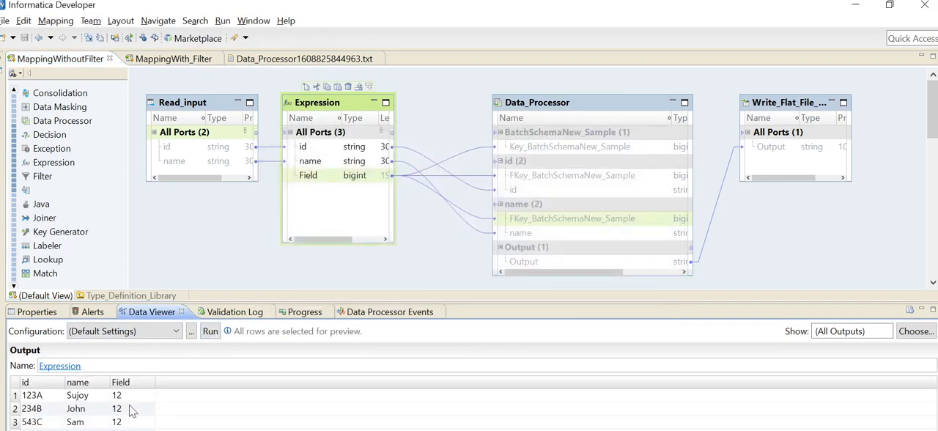
mouse_move(148, 412)
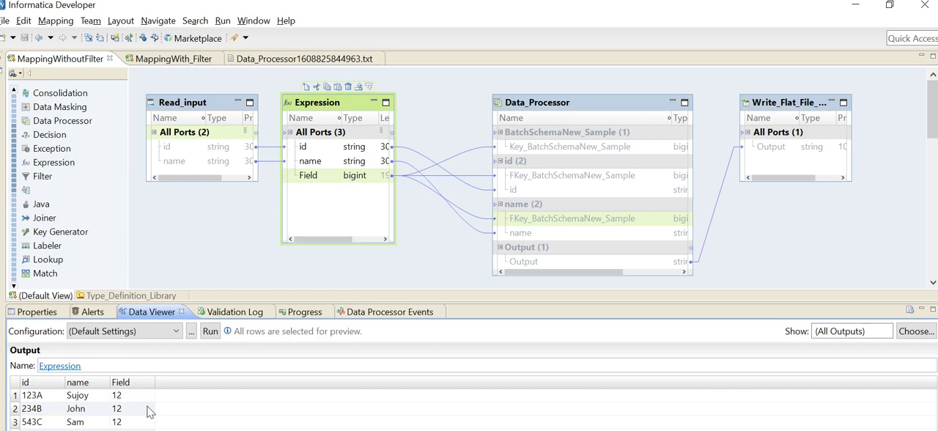
mouse_move(611, 197)
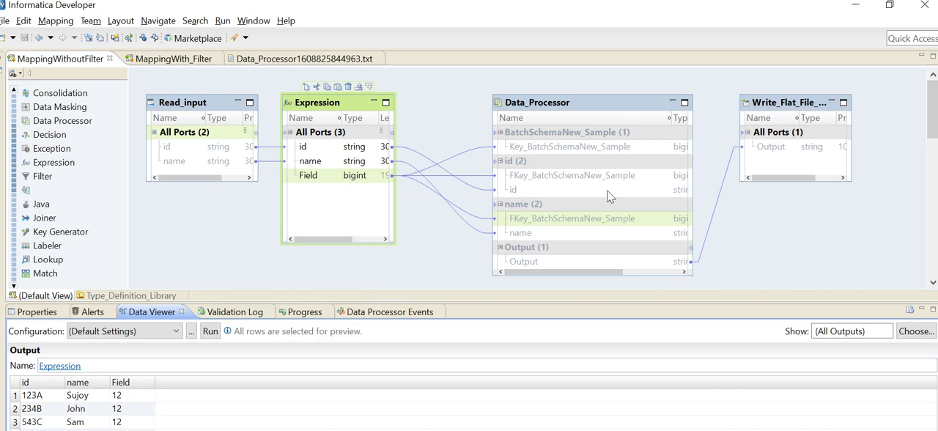
Run the Data_Processor preview and open options on the resulting JSON output row
click(210, 330)
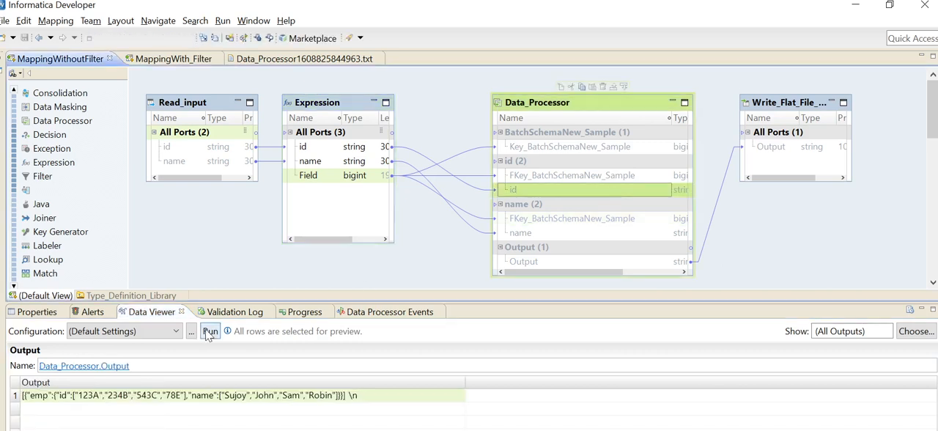
click(211, 331)
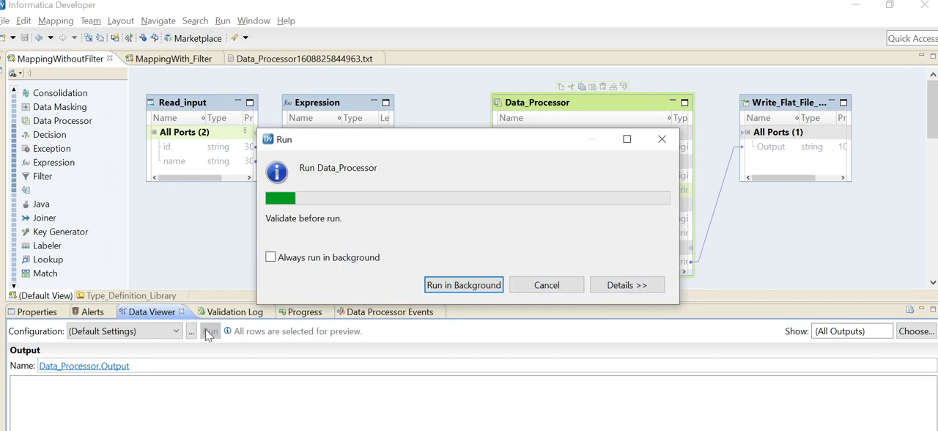
click(210, 331)
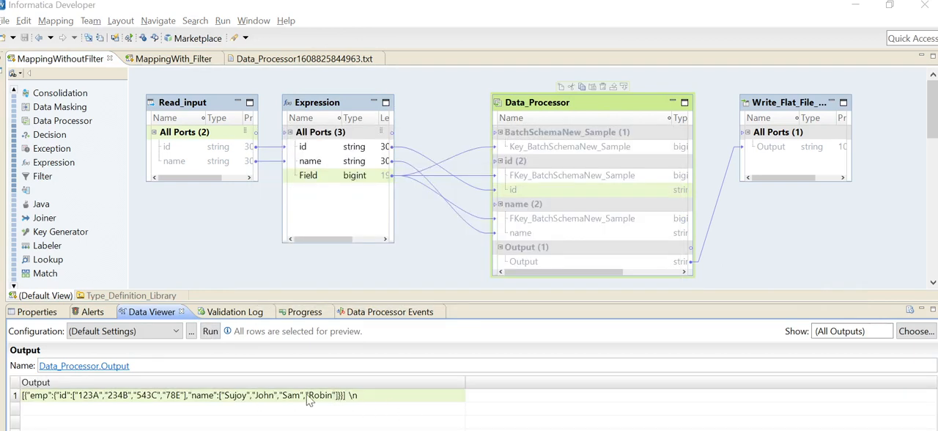
right_click(308, 395)
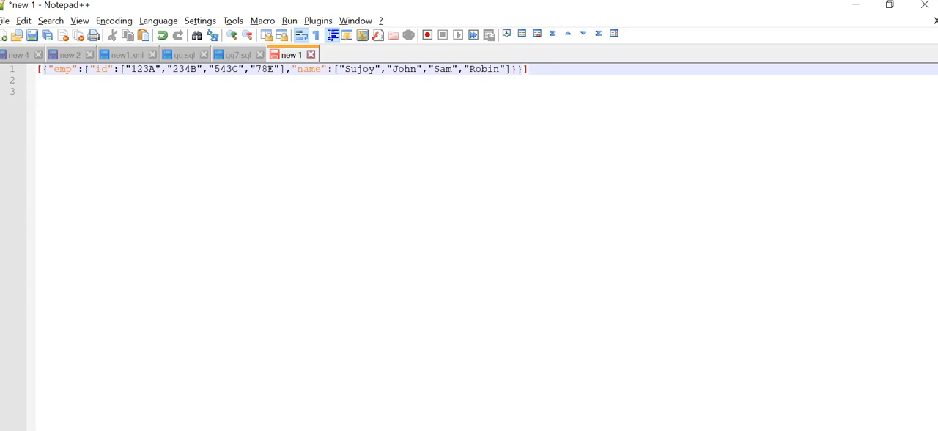
mouse_move(299, 66)
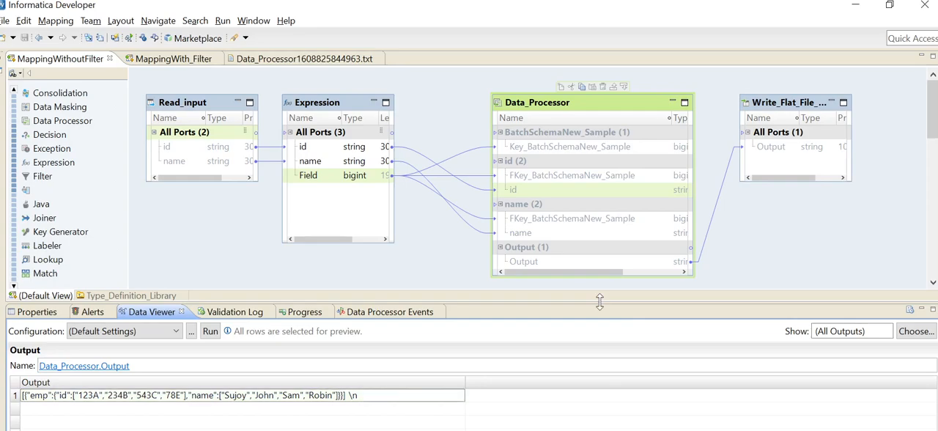
click(293, 59)
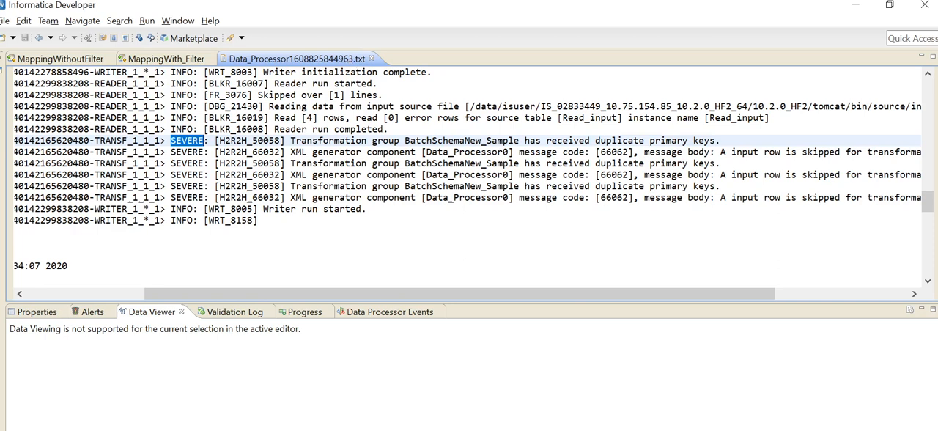
double_click(329, 151)
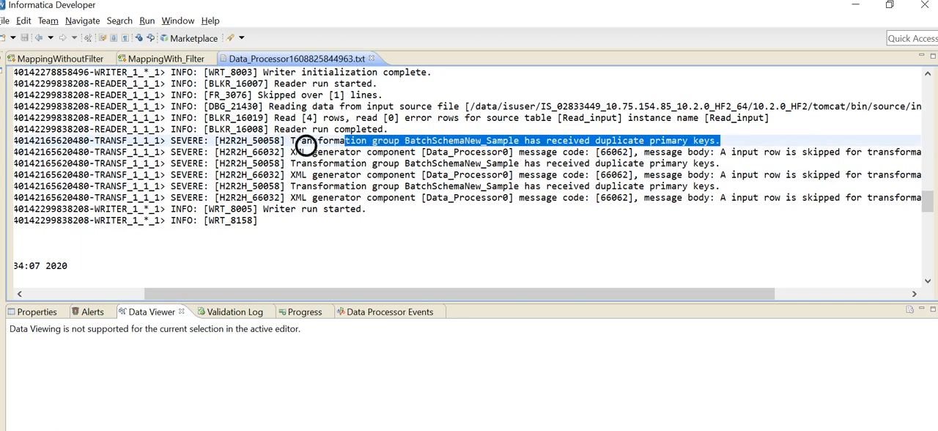
click(58, 58)
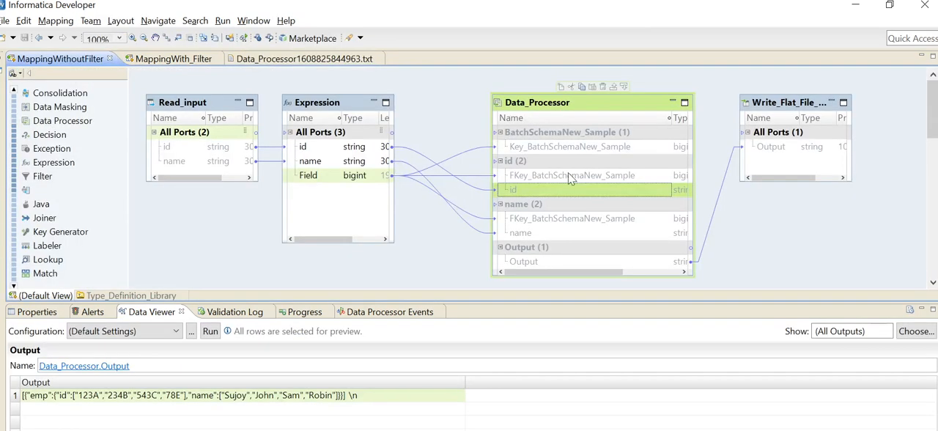
mouse_move(358, 176)
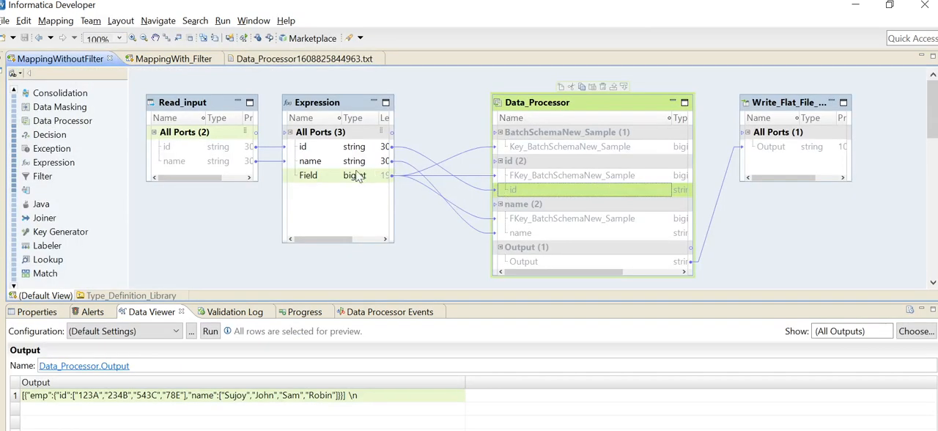
mouse_move(535, 128)
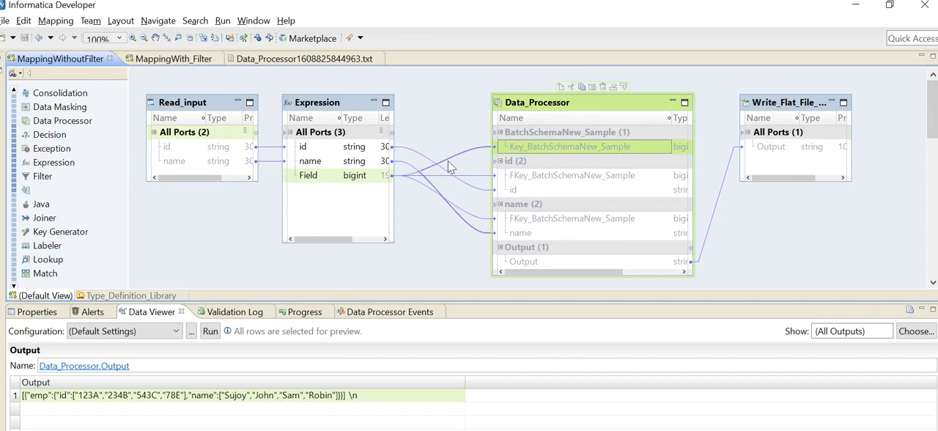
mouse_move(504, 154)
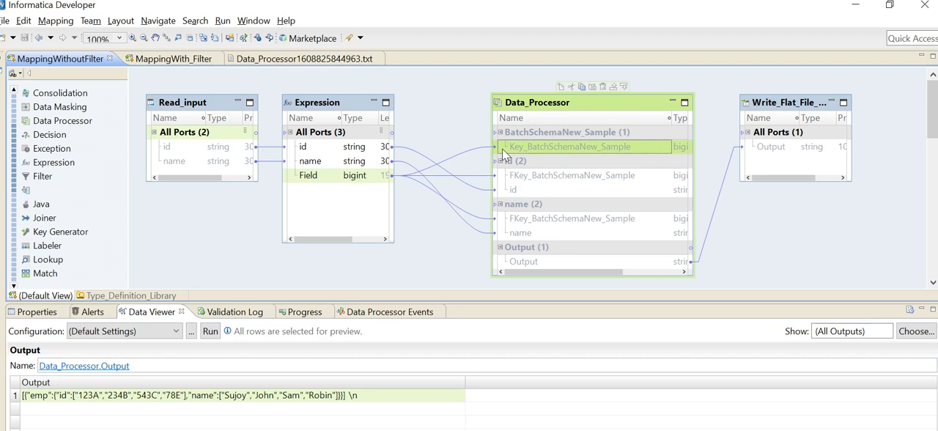
mouse_move(475, 178)
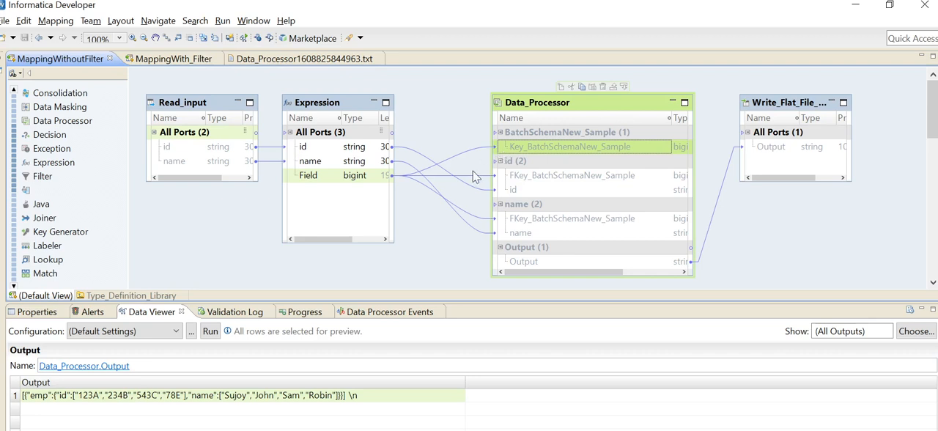
mouse_move(312, 402)
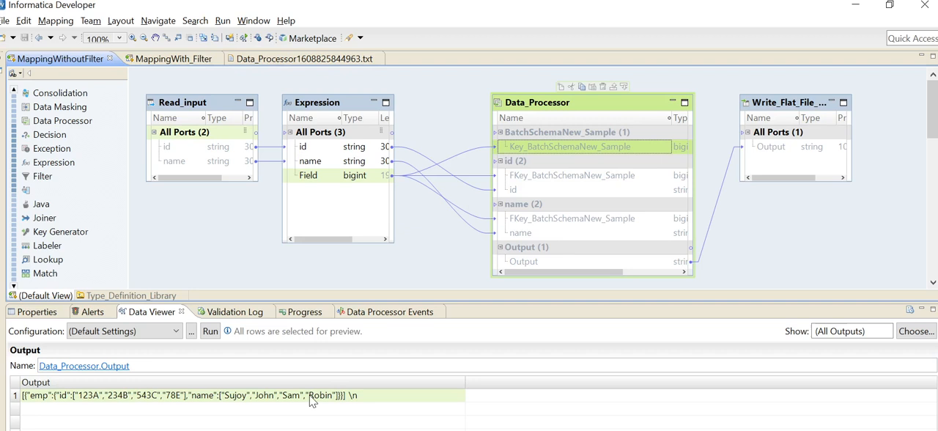
mouse_move(693, 203)
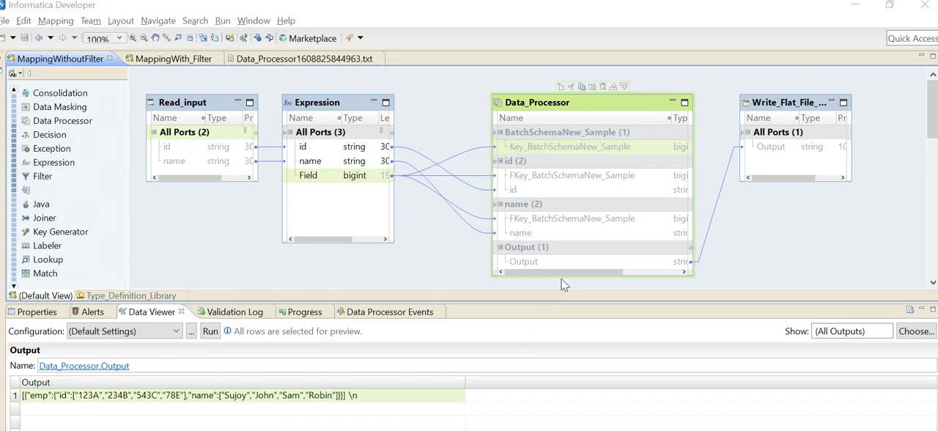
mouse_move(622, 204)
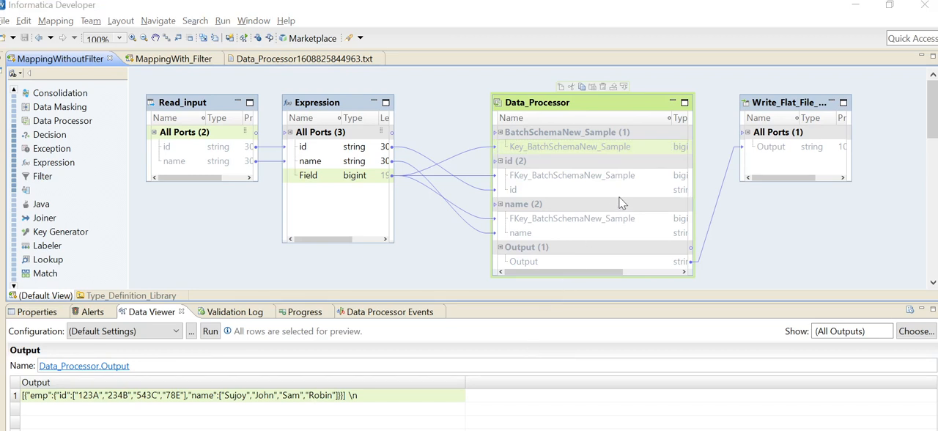
mouse_move(367, 166)
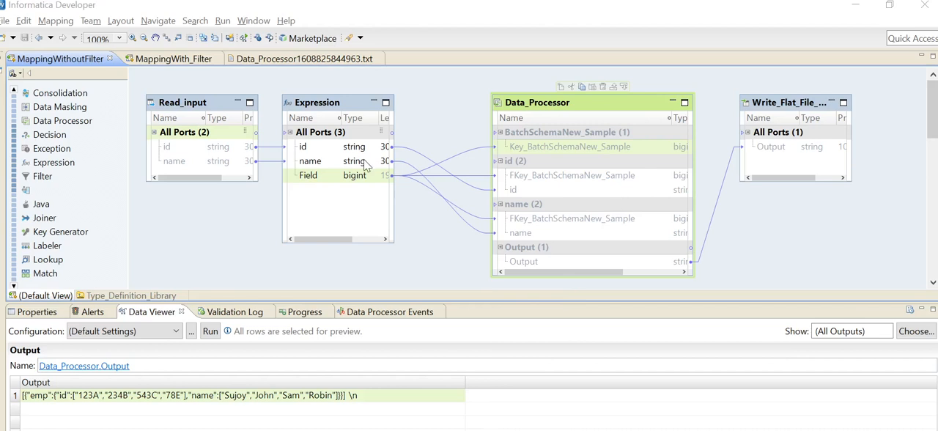
mouse_move(154, 58)
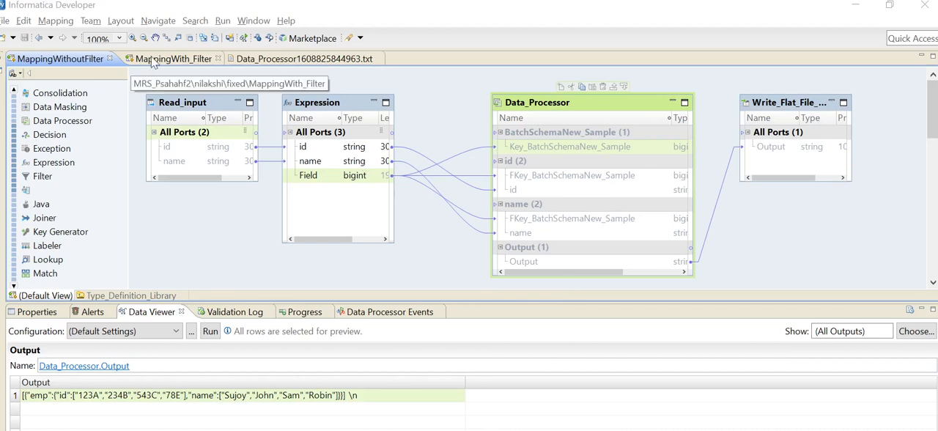
Open the MappingWith_Filter mapping, view the Filter's ports, then select the Expression transformation
click(165, 59)
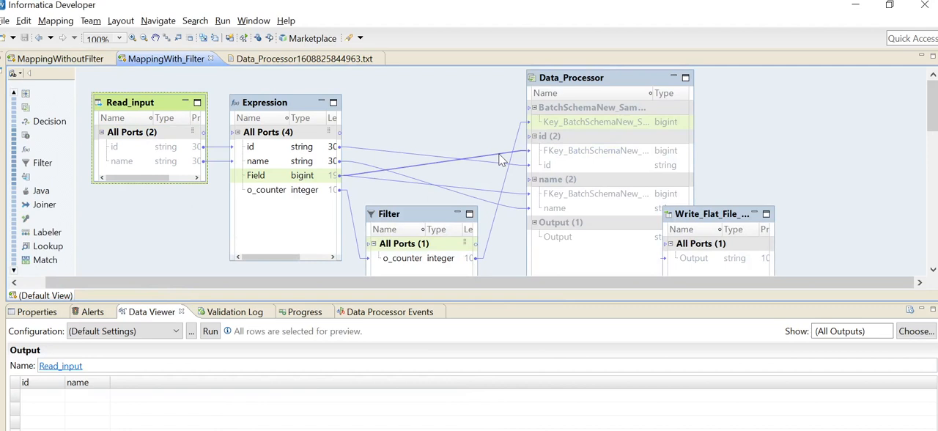
mouse_move(860, 310)
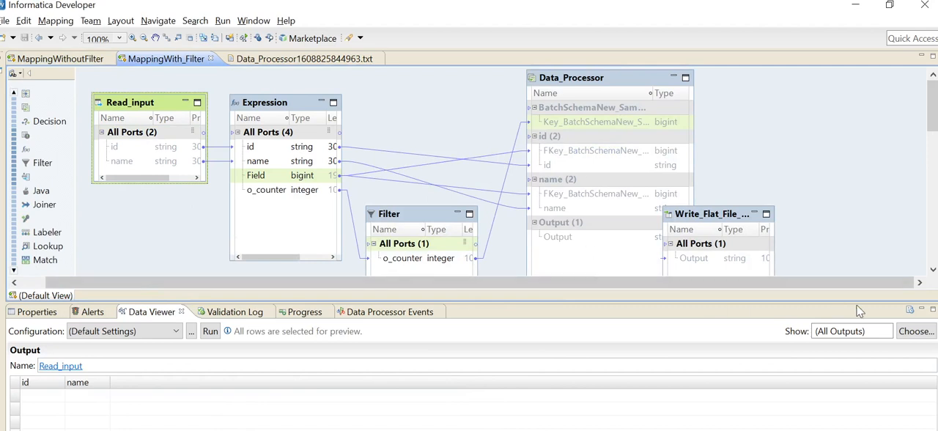
mouse_move(849, 304)
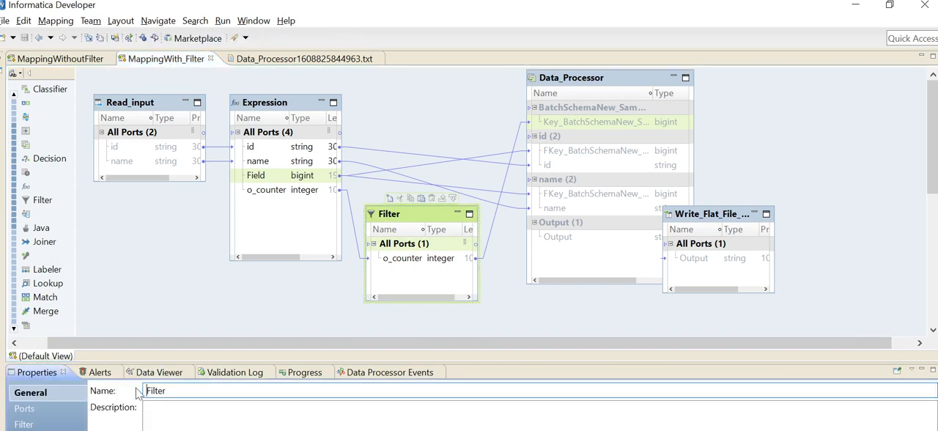
click(24, 408)
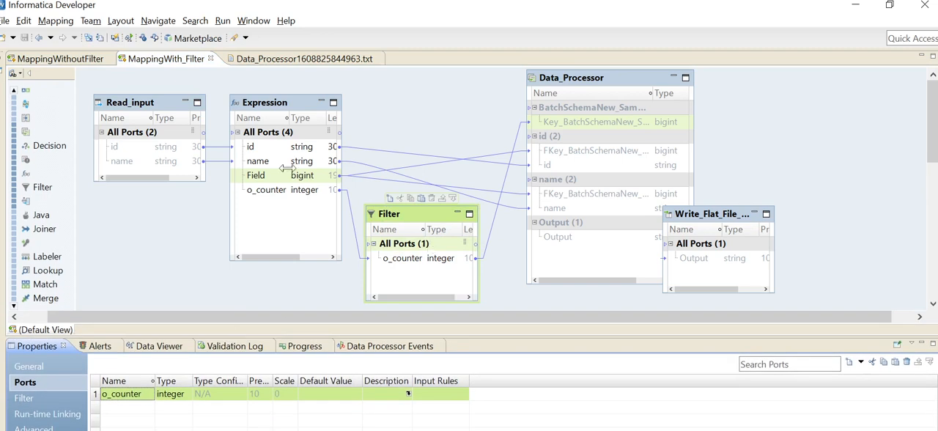
click(264, 102)
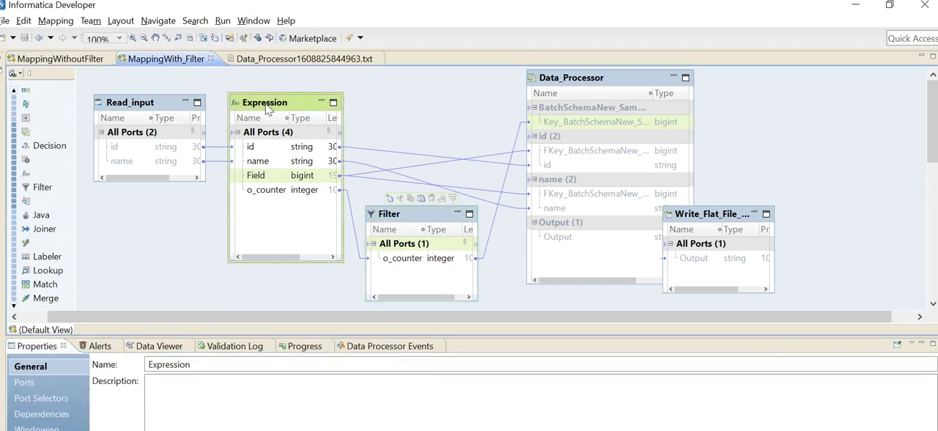
Review the Expression's counter variable (counter+1) and o_counter output port
click(24, 382)
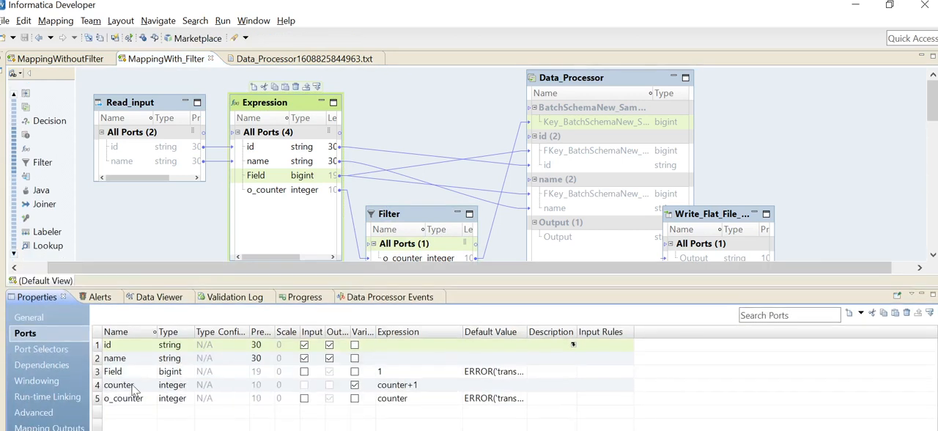
click(118, 384)
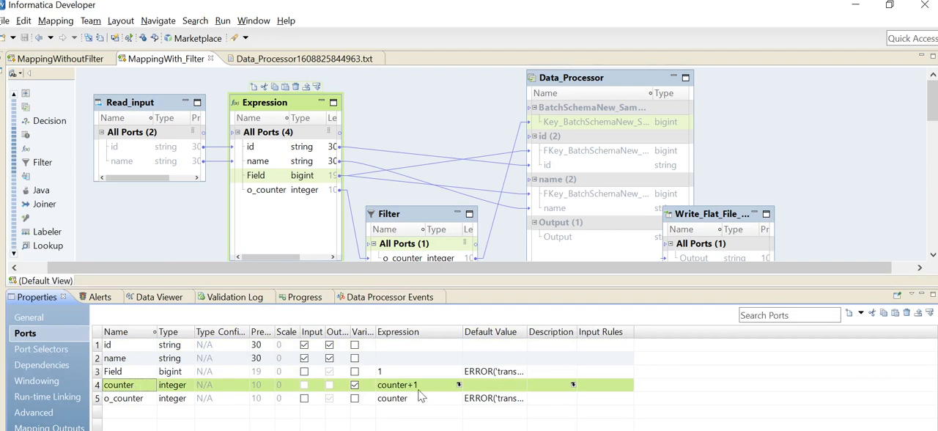
mouse_move(180, 388)
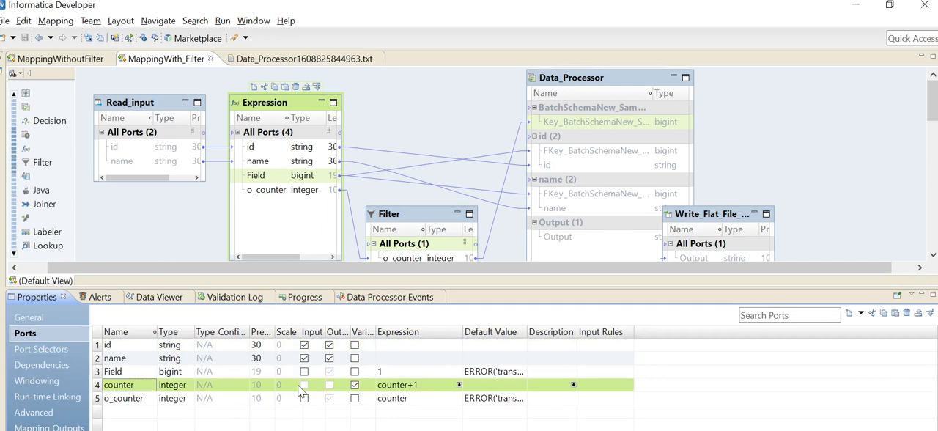
mouse_move(442, 387)
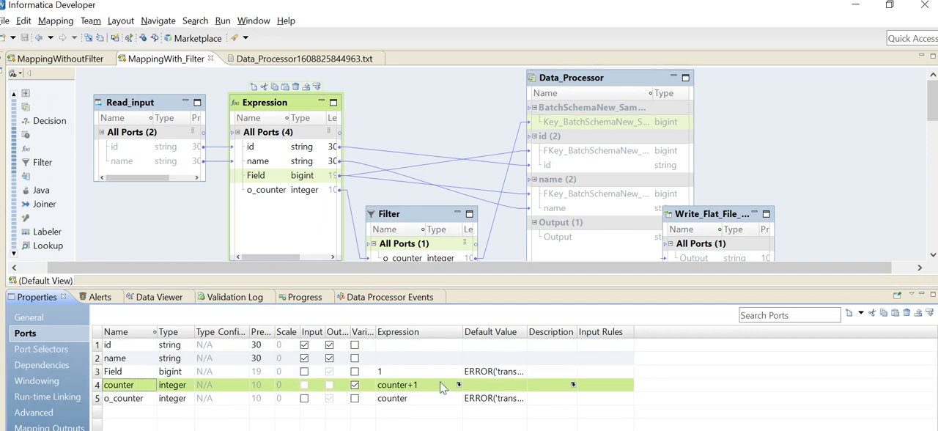
mouse_move(174, 405)
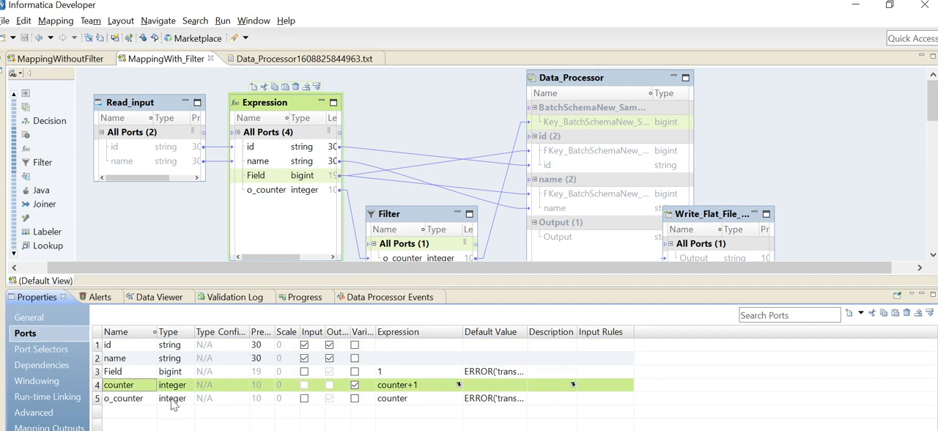
click(123, 398)
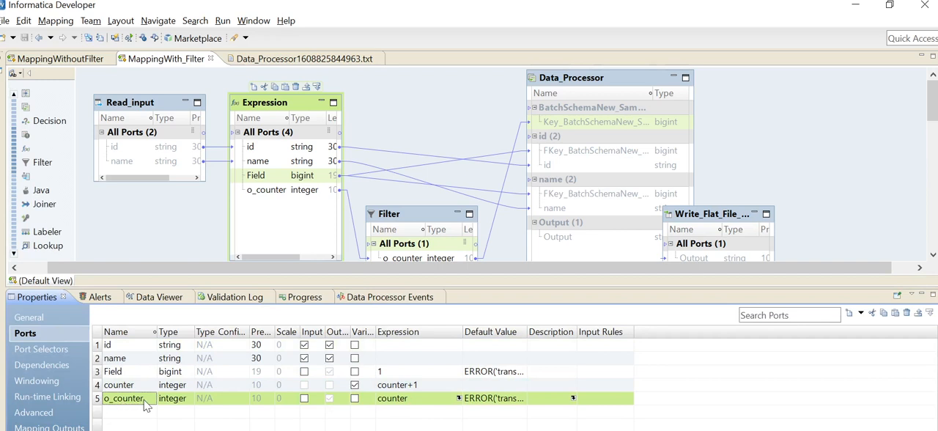
mouse_move(225, 403)
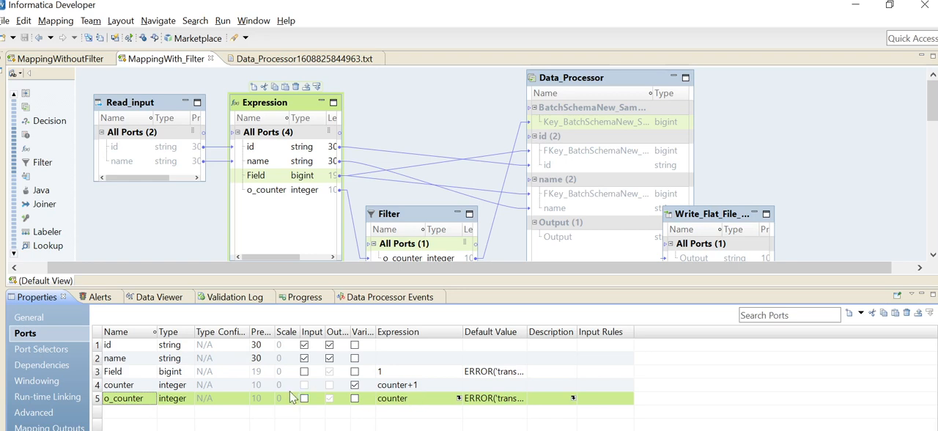
mouse_move(183, 301)
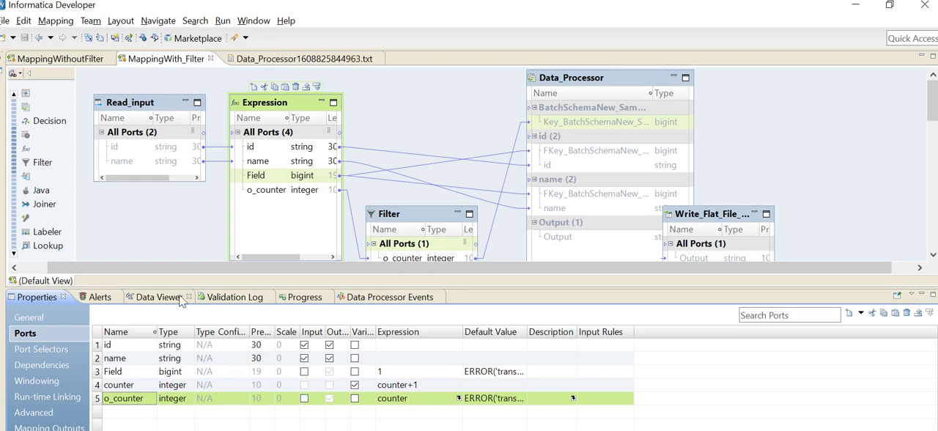
Preview the Expression output (o_counter 1–4), then target the Filter, which shows no rows
click(149, 297)
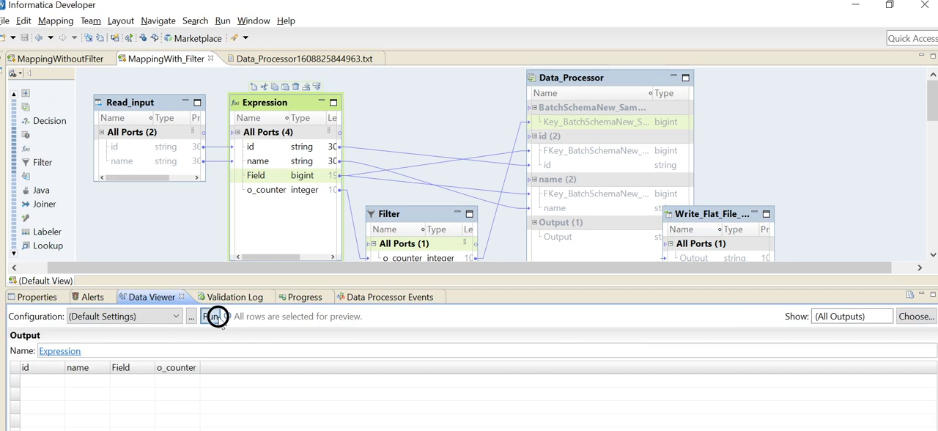
click(212, 316)
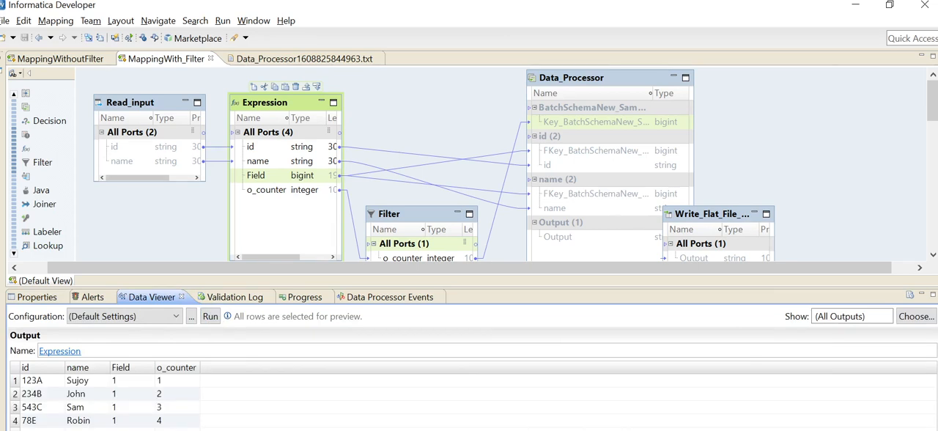
mouse_move(183, 387)
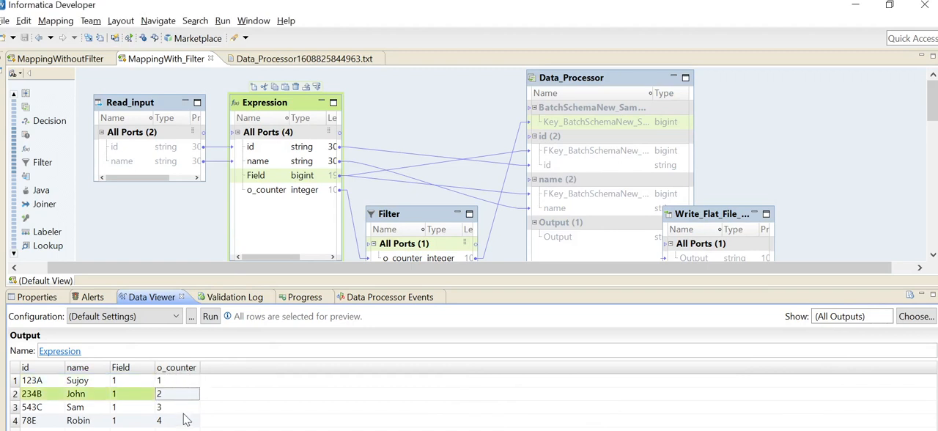
click(389, 213)
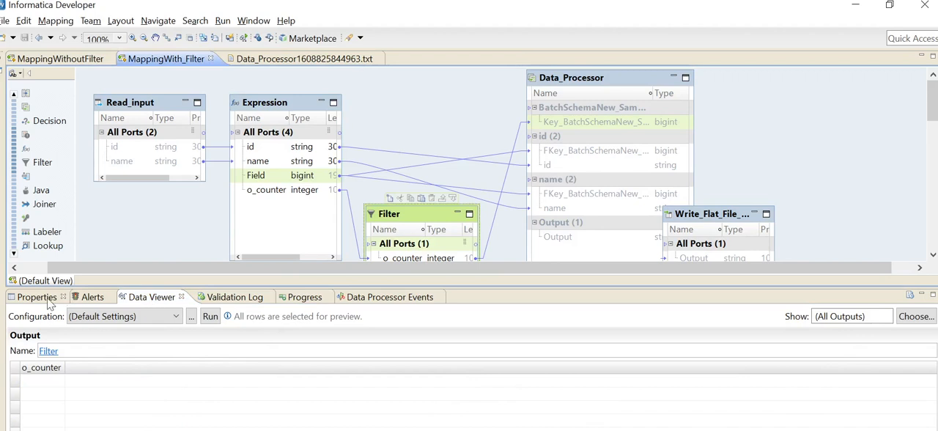
View the Filter condition o_counter = 1, then select Data_Processor's properties
click(36, 297)
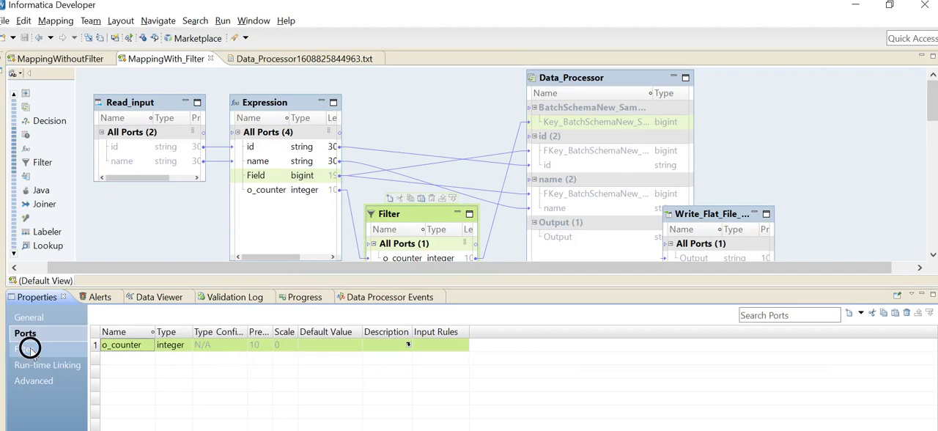
click(25, 349)
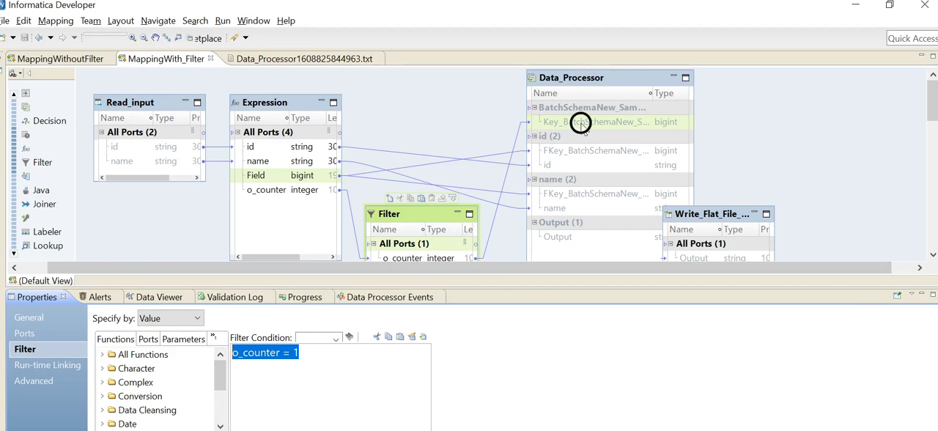
click(594, 122)
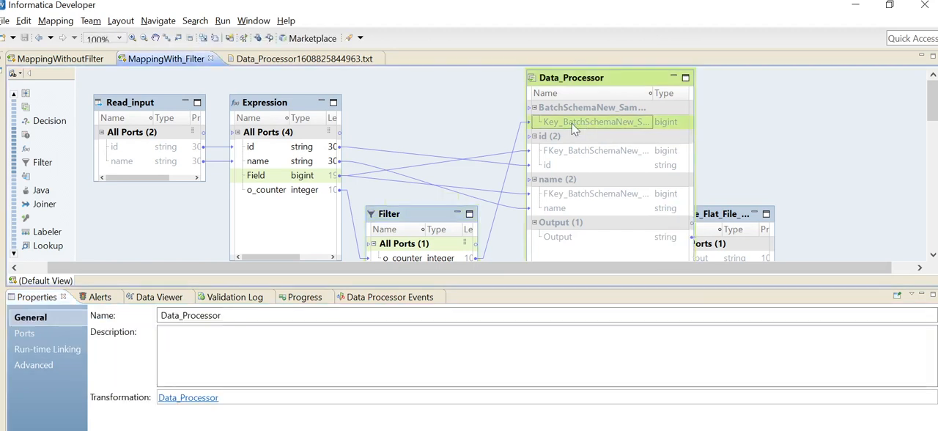
mouse_move(594, 122)
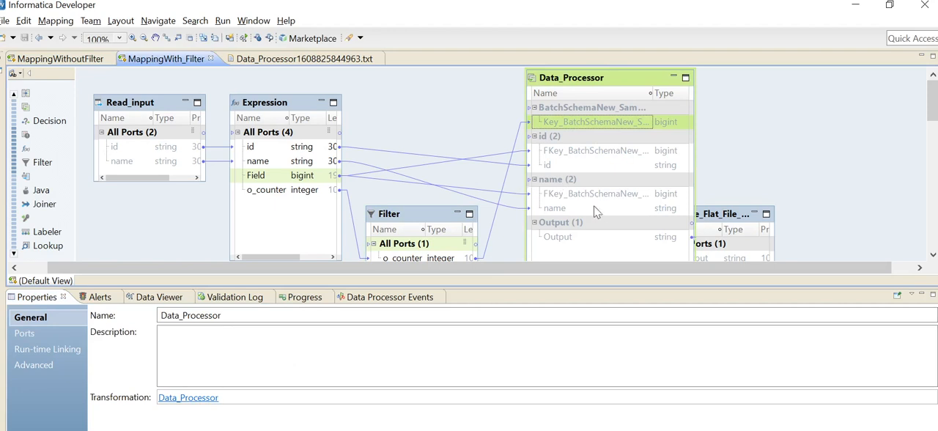
mouse_move(598, 162)
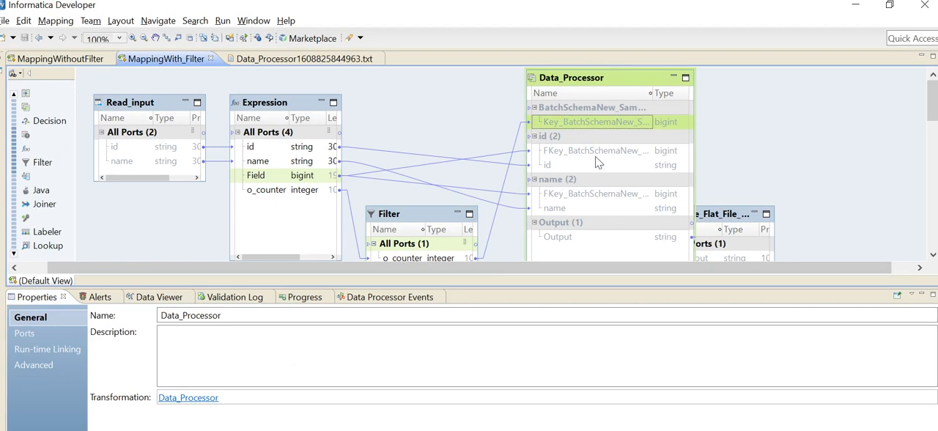
mouse_move(601, 211)
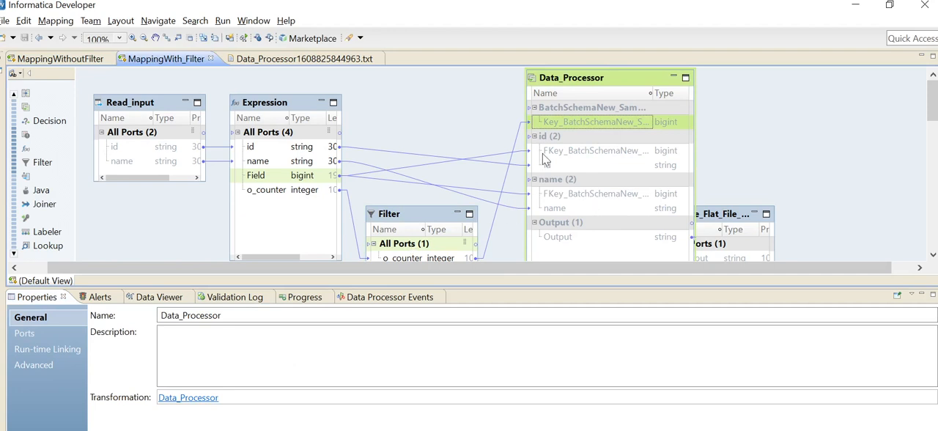
mouse_move(594, 193)
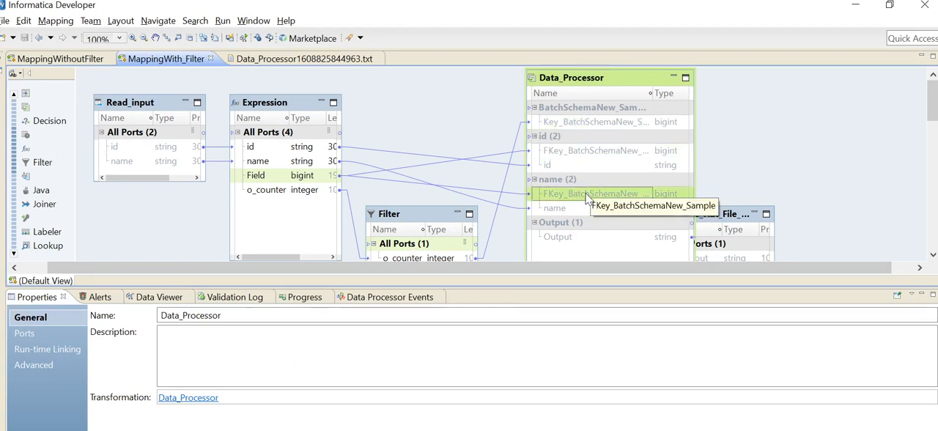
mouse_move(582, 174)
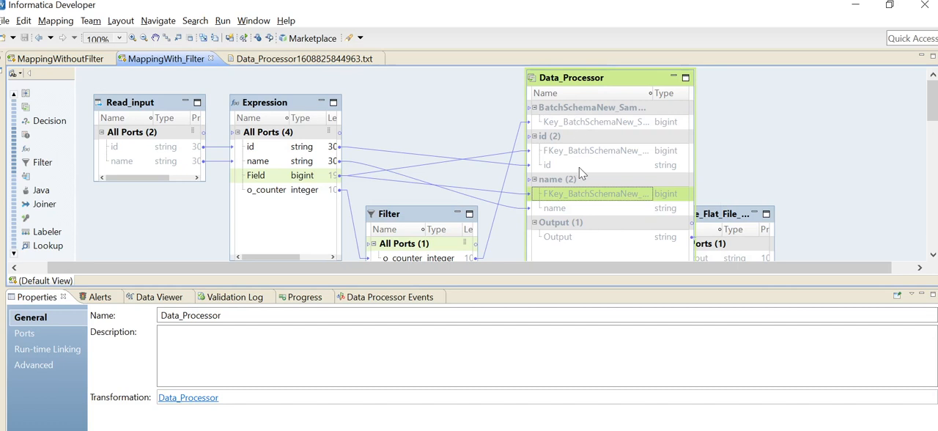
mouse_move(581, 130)
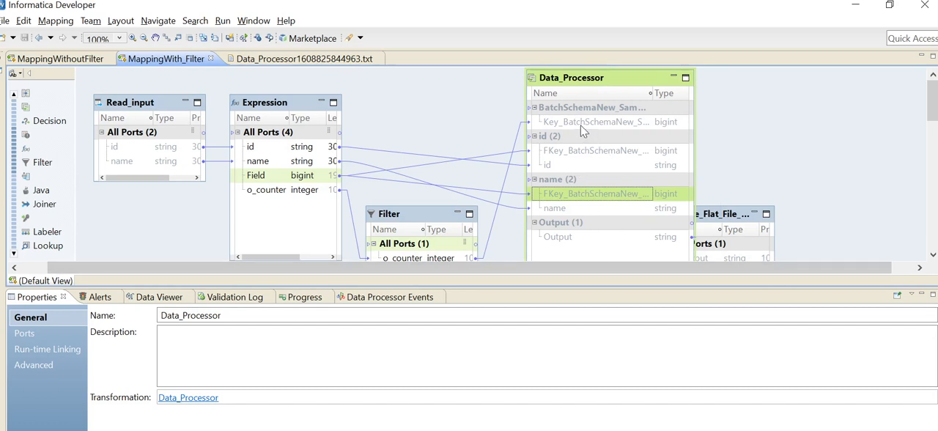
Examine the Data_Processor key port and point the data viewer at Data_Processor.Output
click(593, 121)
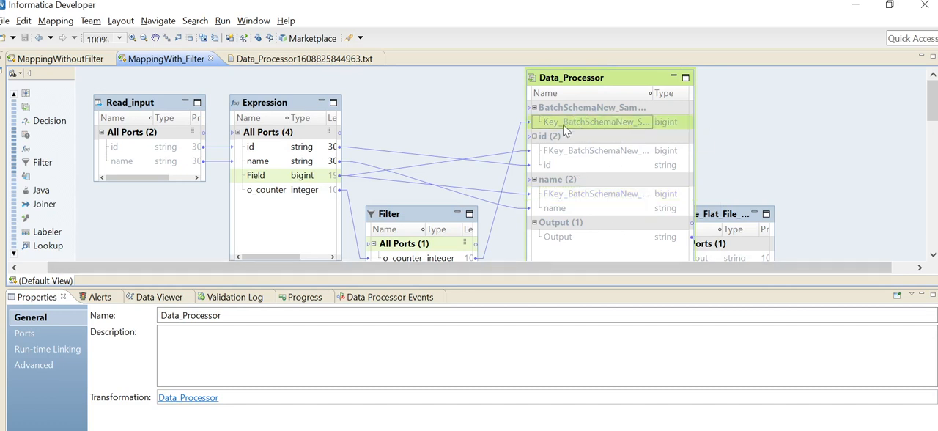
mouse_move(569, 122)
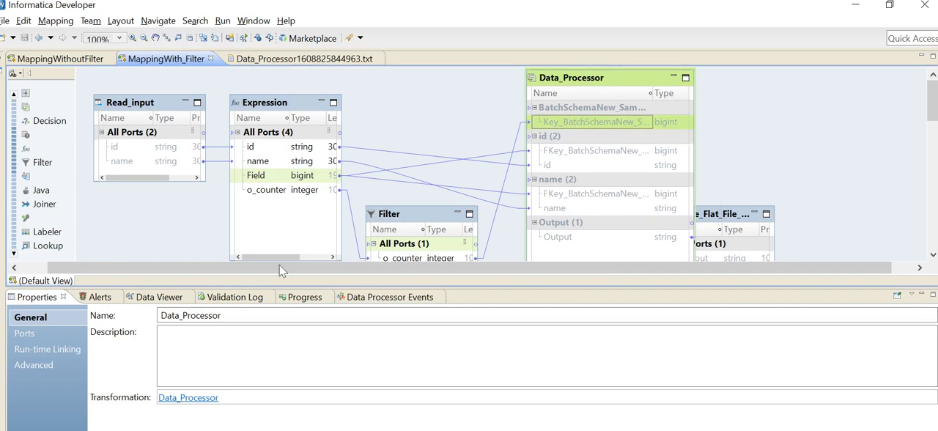
click(158, 297)
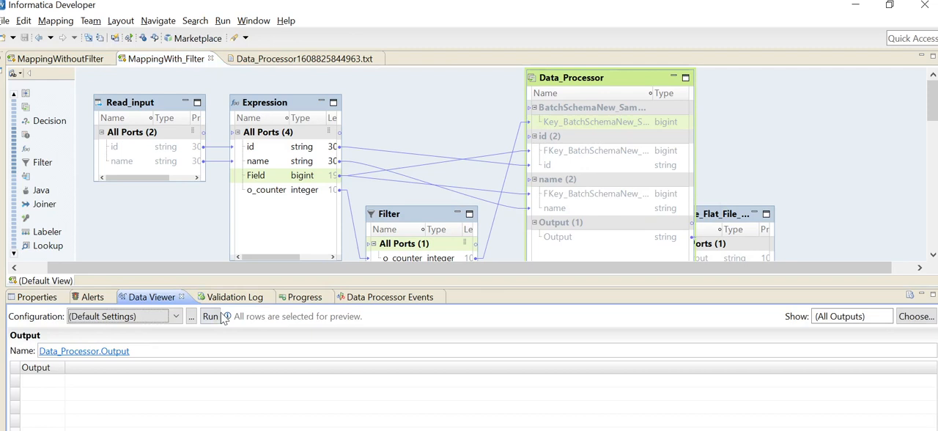
Run the Data_Processor.Output preview to generate its run log
click(210, 316)
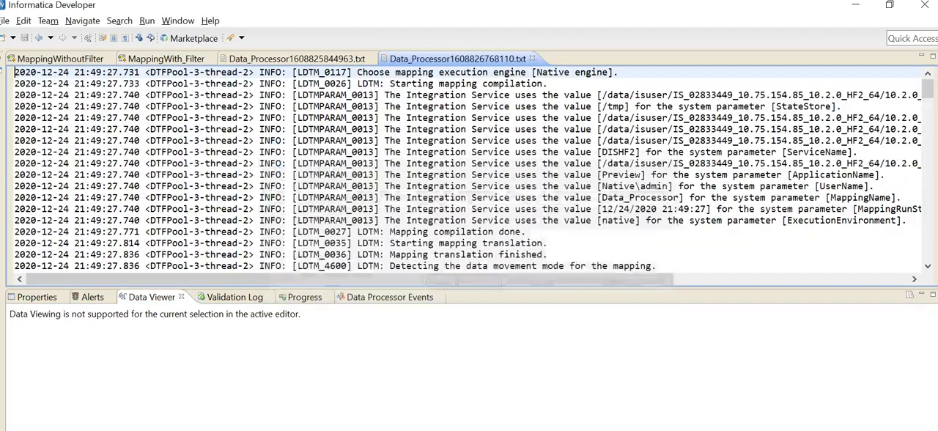
text(seve)
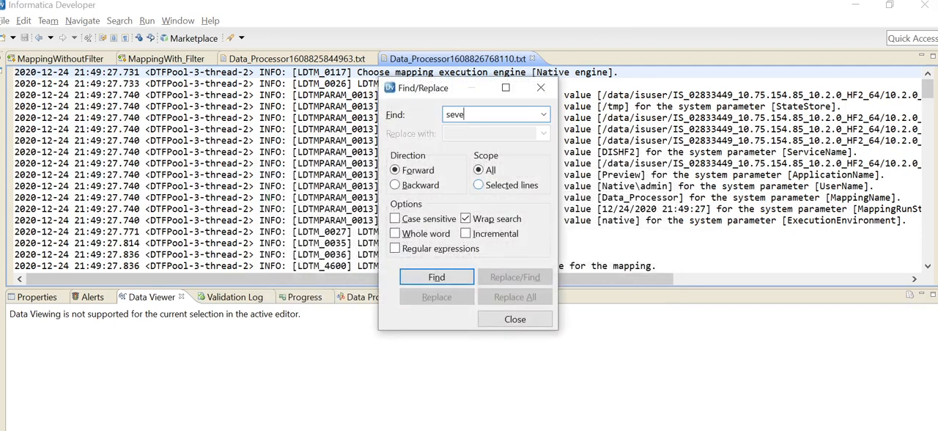
text(re)
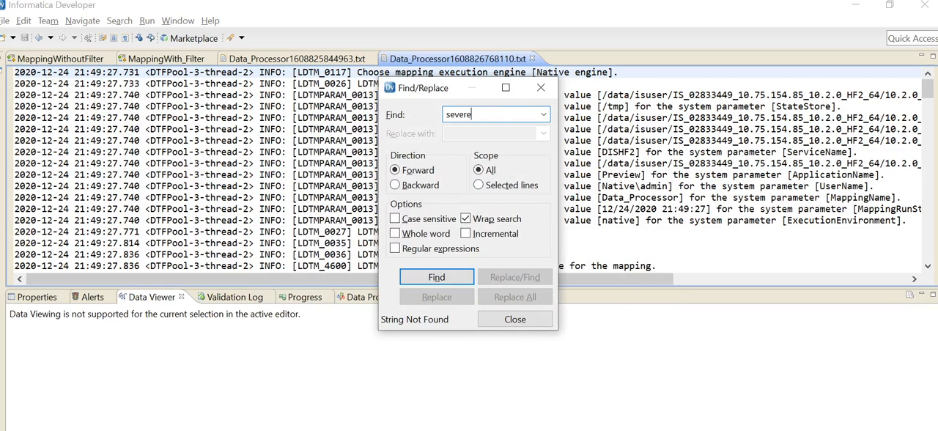
click(515, 319)
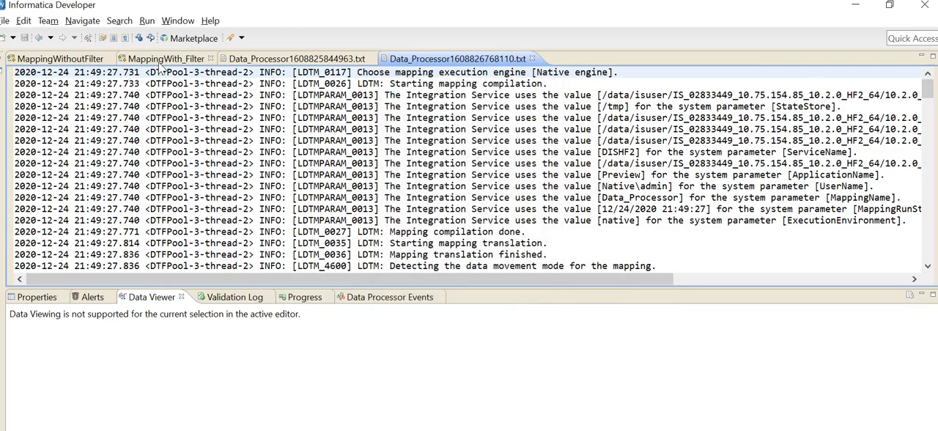
Switch back to the MappingWith_Filter mapping to review its one-row JSON output
click(164, 59)
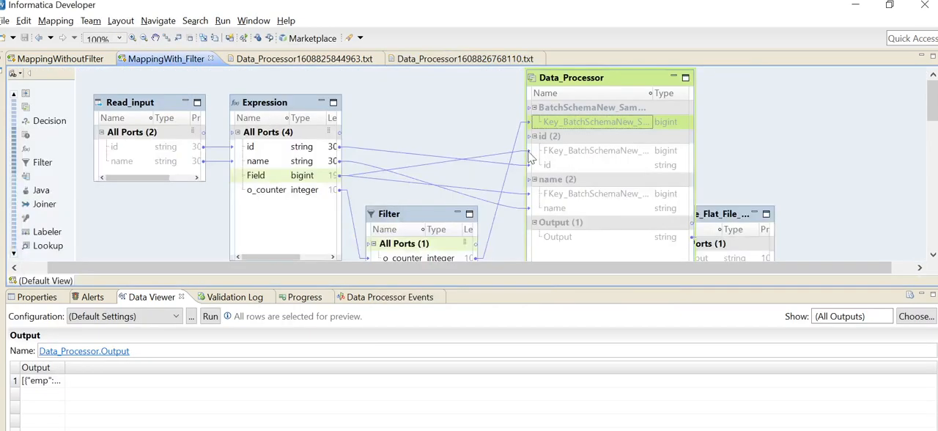
mouse_move(638, 129)
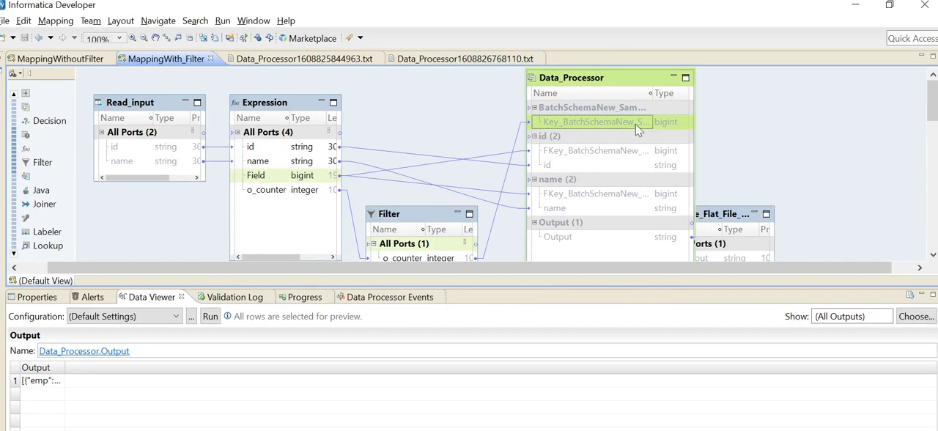
mouse_move(613, 130)
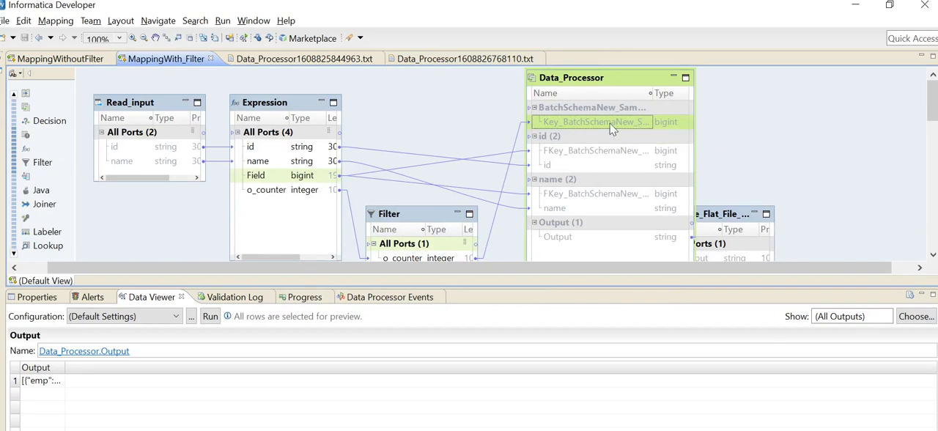
mouse_move(594, 122)
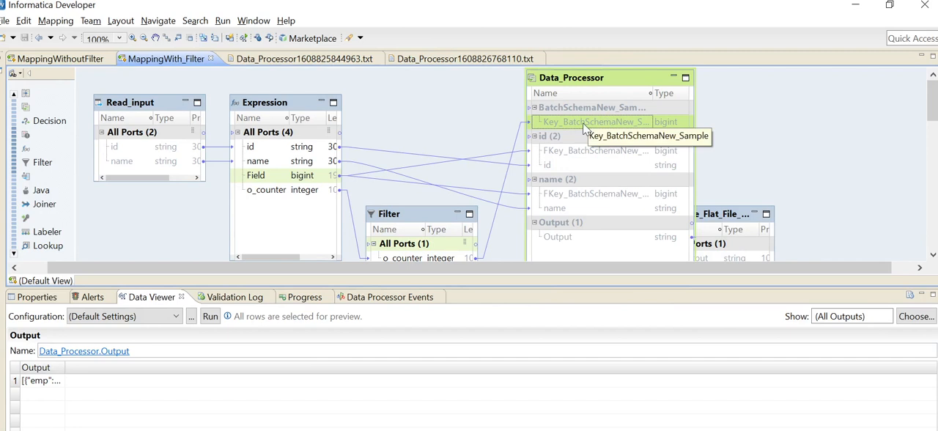
mouse_move(559, 200)
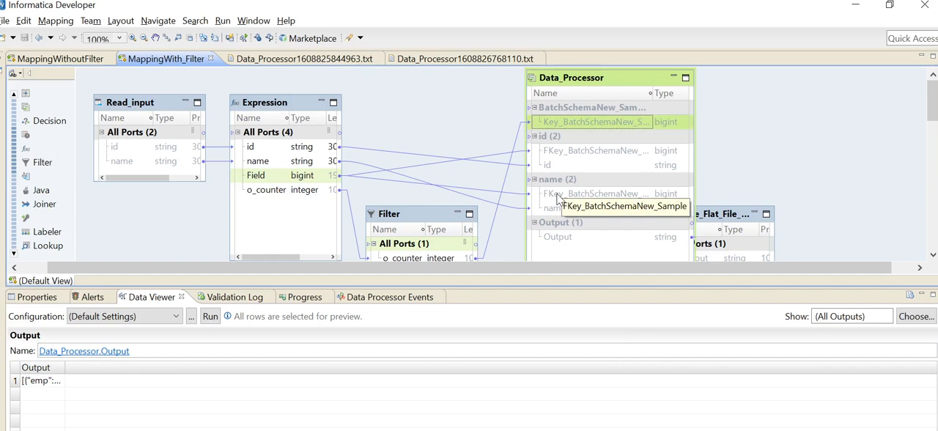
mouse_move(589, 161)
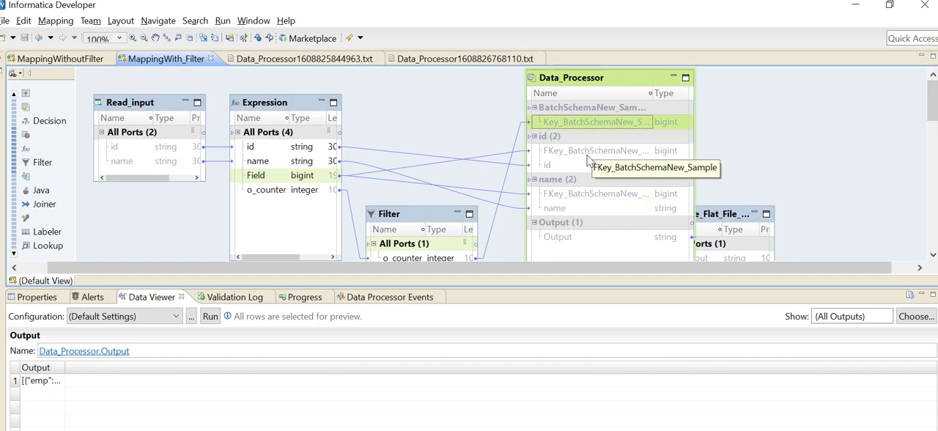
mouse_move(520, 244)
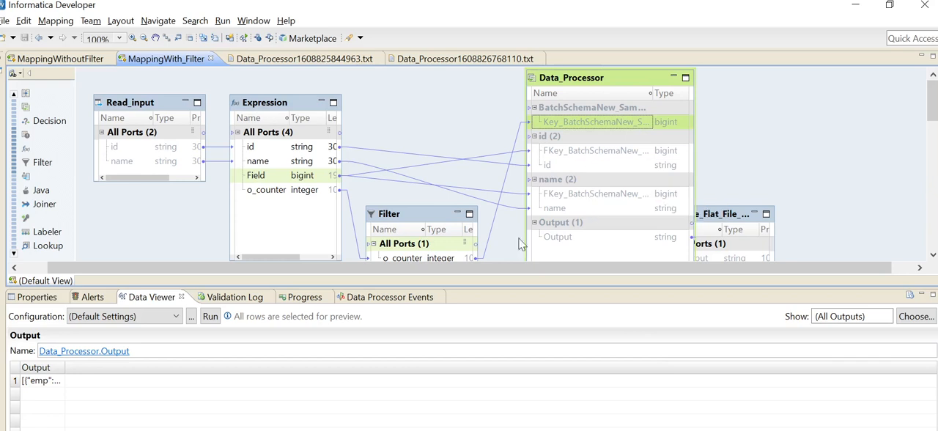
mouse_move(446, 248)
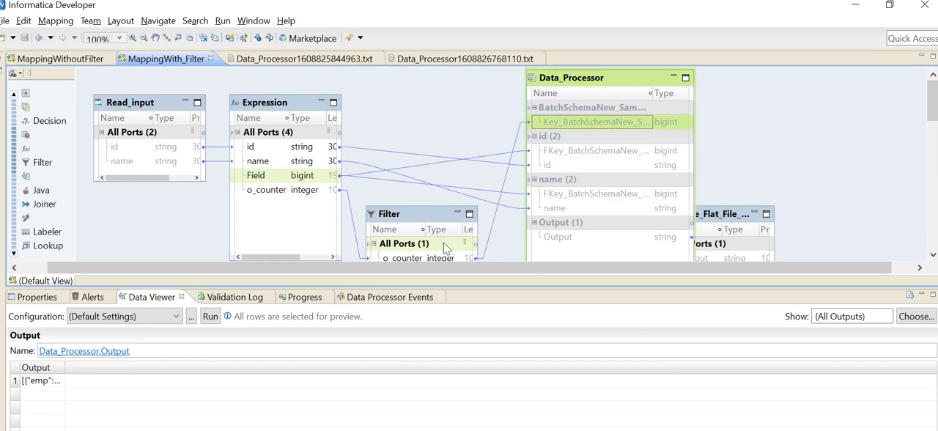
mouse_move(432, 219)
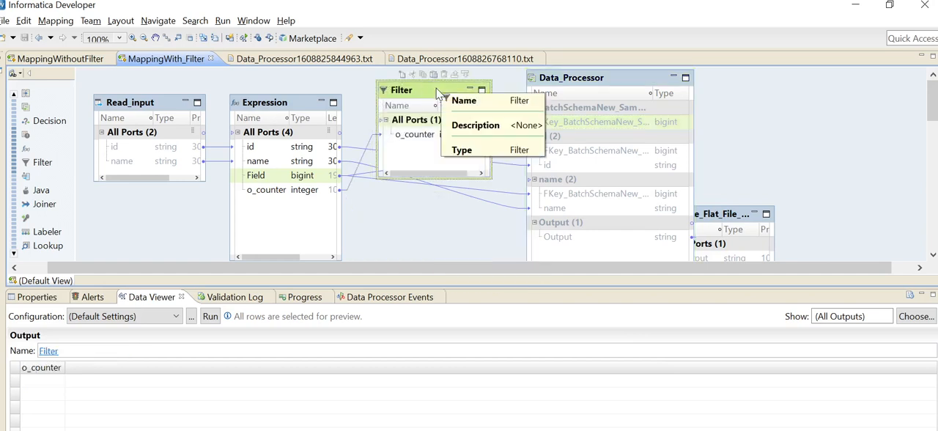
mouse_move(435, 185)
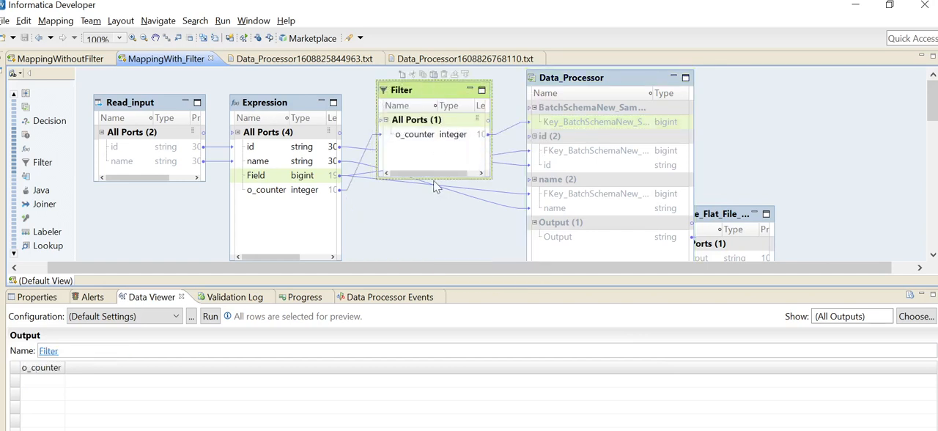